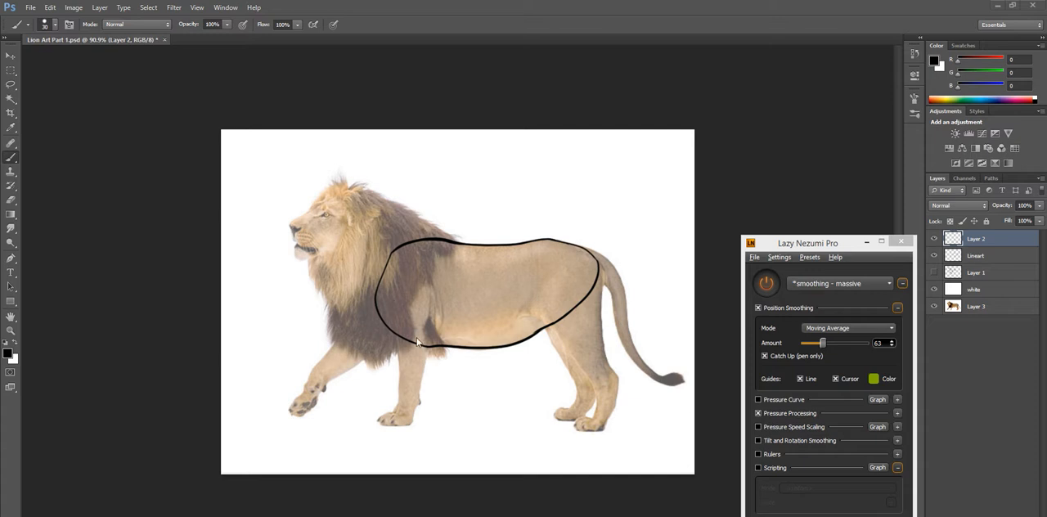
mouse_move(432, 393)
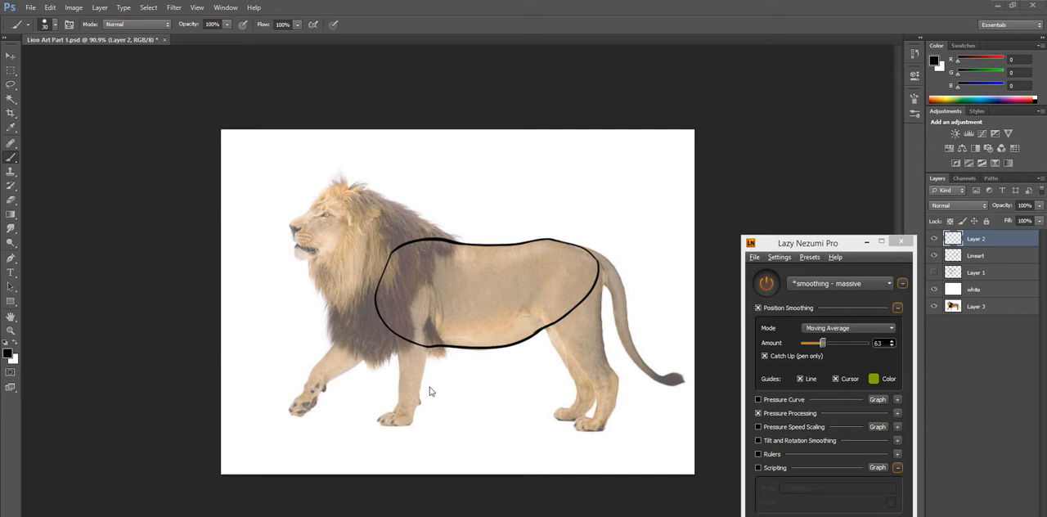
mouse_move(520, 334)
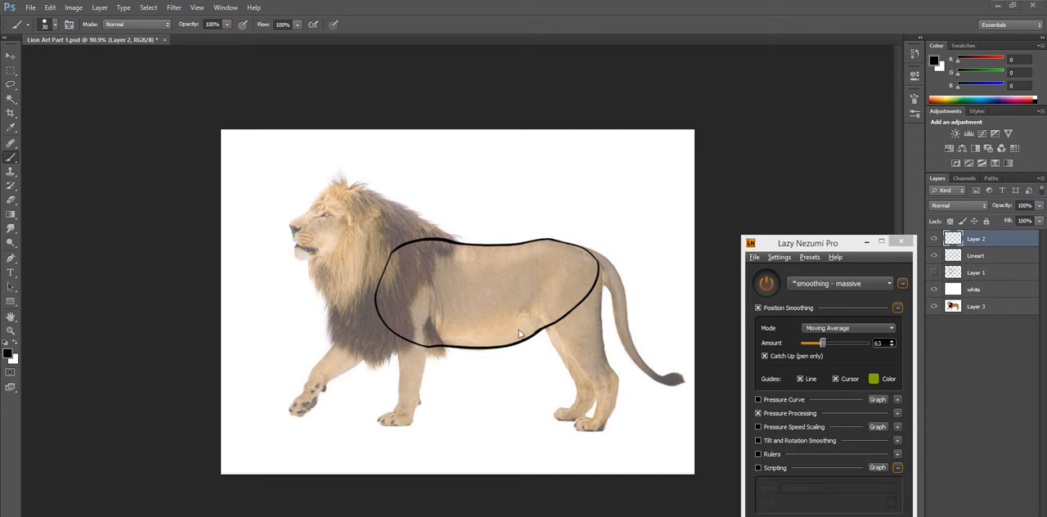
mouse_move(599, 258)
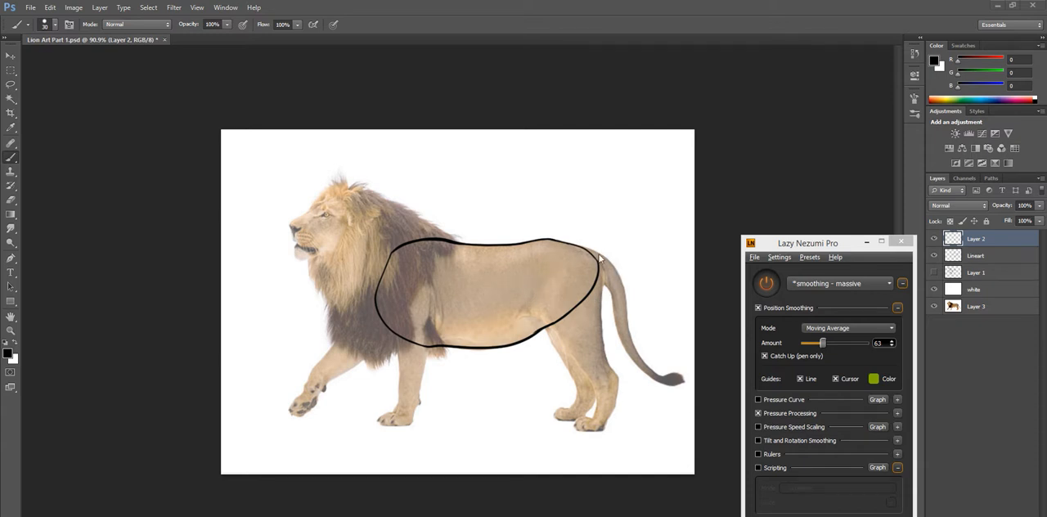
mouse_move(483, 288)
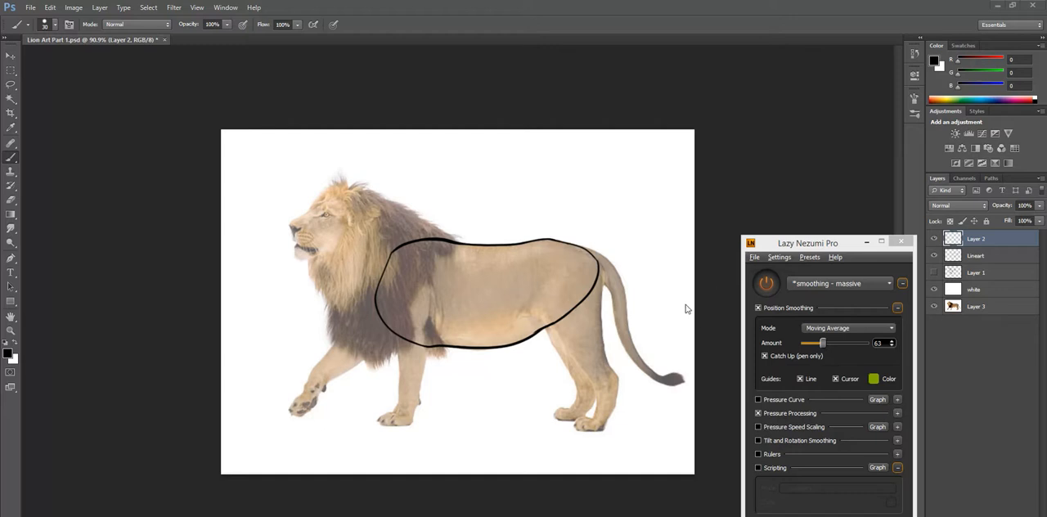
mouse_move(658, 276)
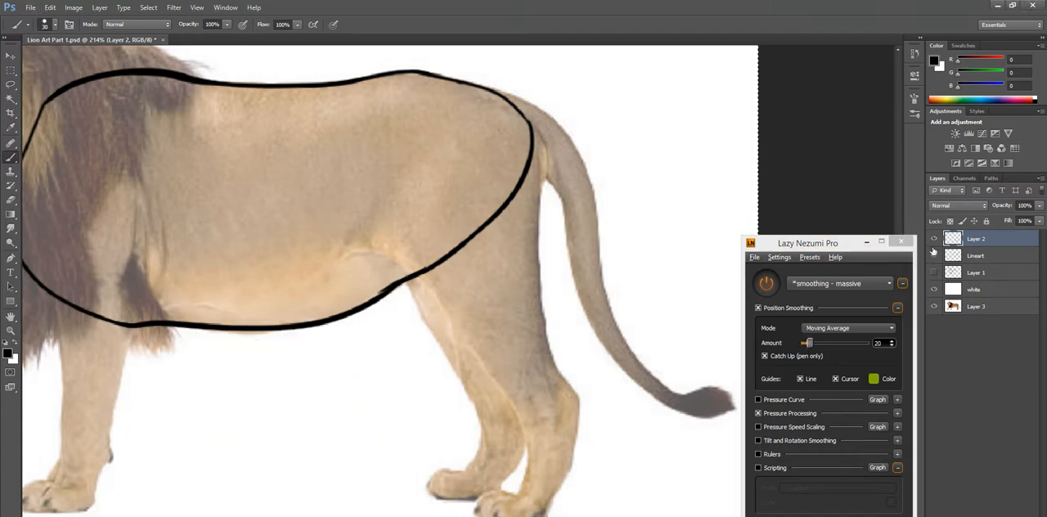
Name the empty top layer 'Back Leg' in the Layers panel
double_click(975, 239)
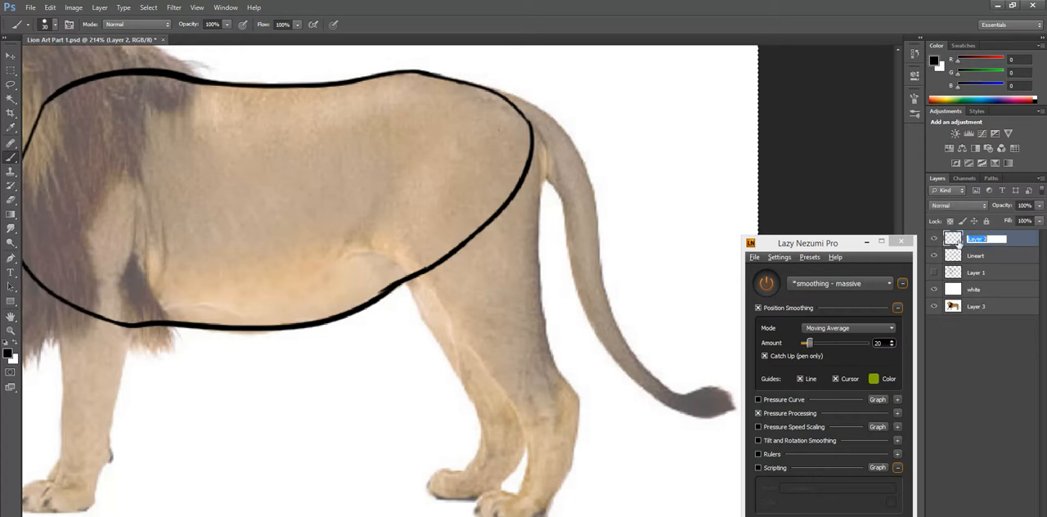
double_click(985, 239)
text(Leg)
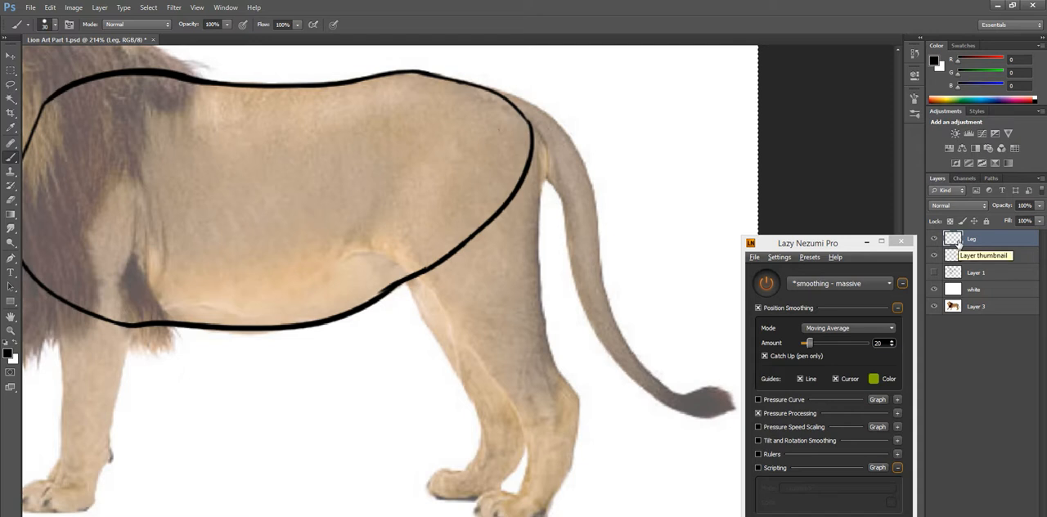
double_click(972, 239)
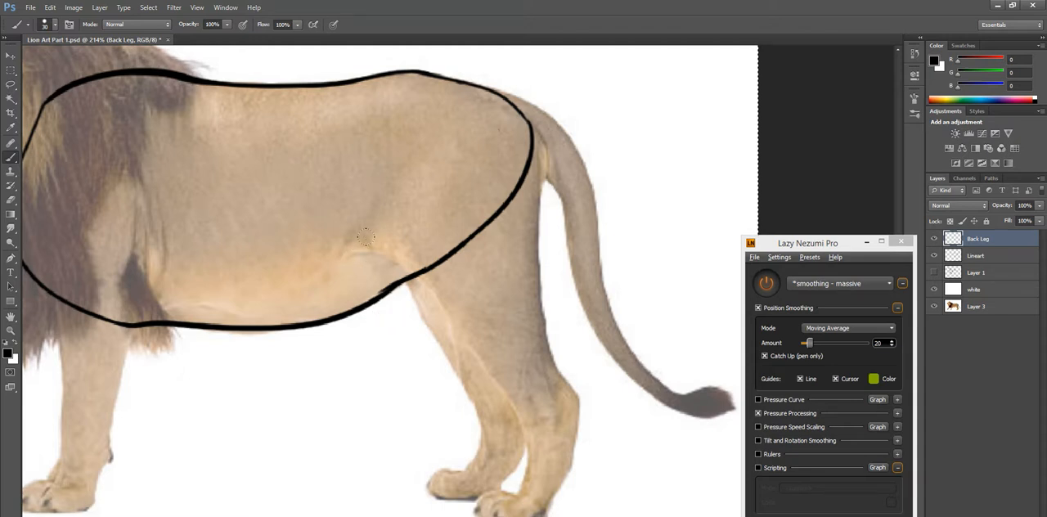
Brush the front edge of the hind leg down toward the paw, redrawing it cleaner
drag(363, 237, 523, 458)
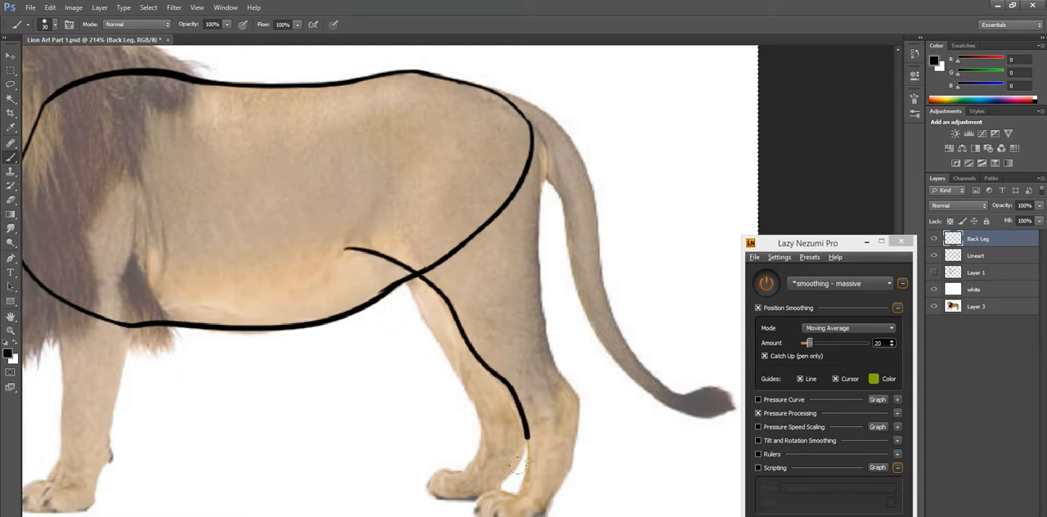
drag(526, 441, 507, 490)
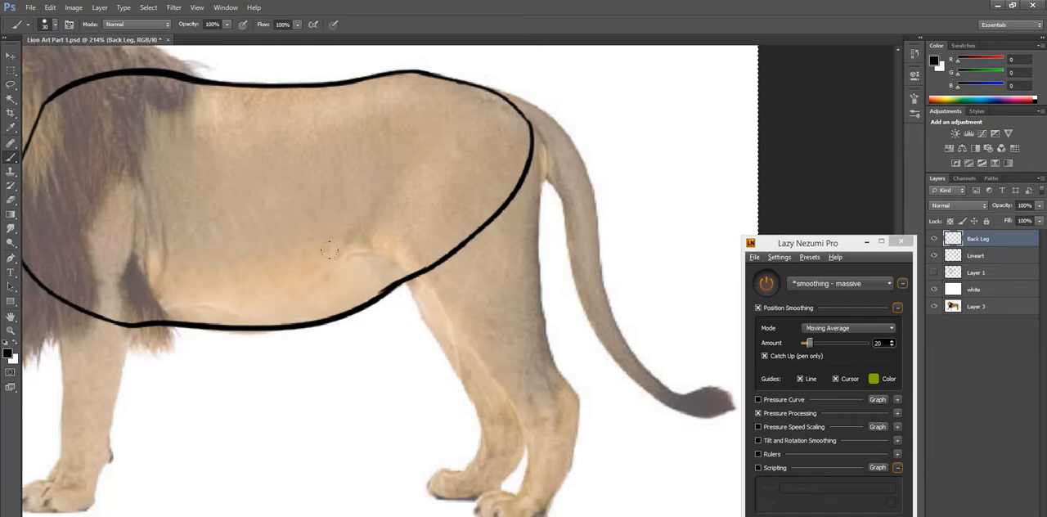
drag(336, 259, 467, 351)
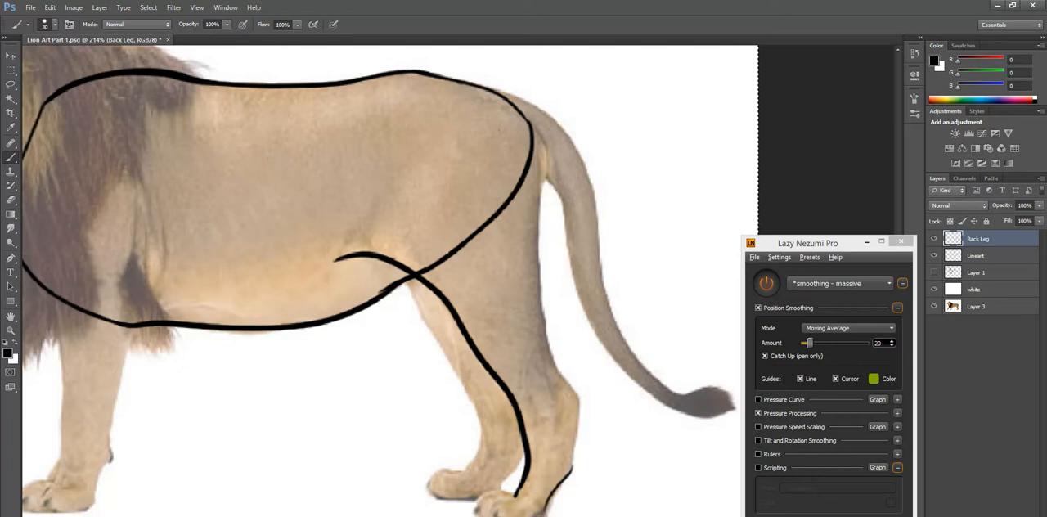
mouse_move(467, 324)
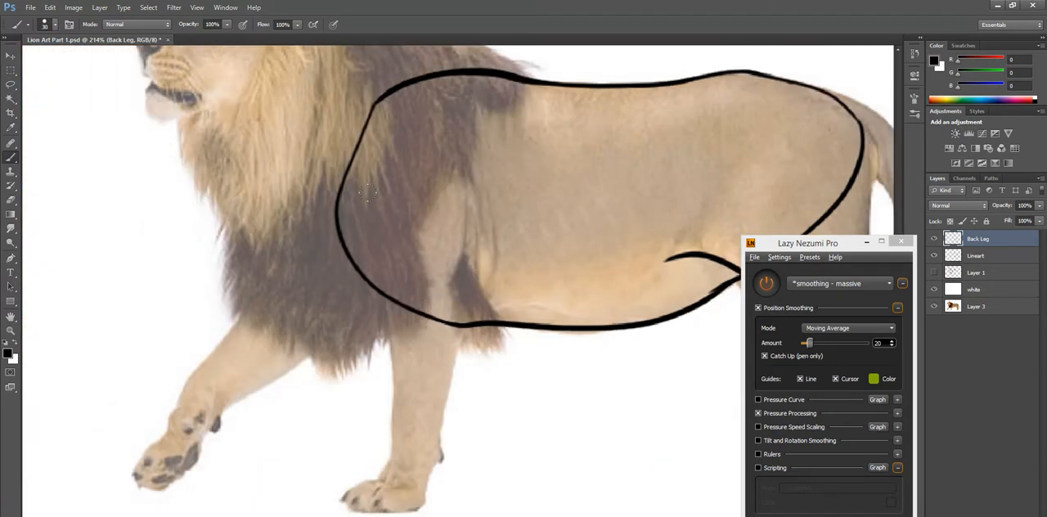
Brush a stroke down to the planted front paw and sketch the raised front leg
drag(368, 193, 344, 487)
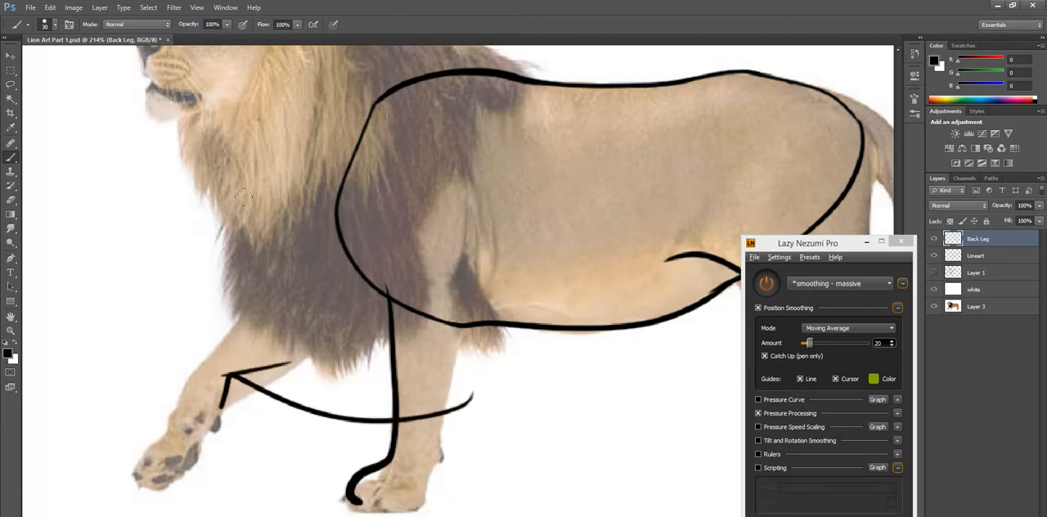
drag(245, 196, 144, 412)
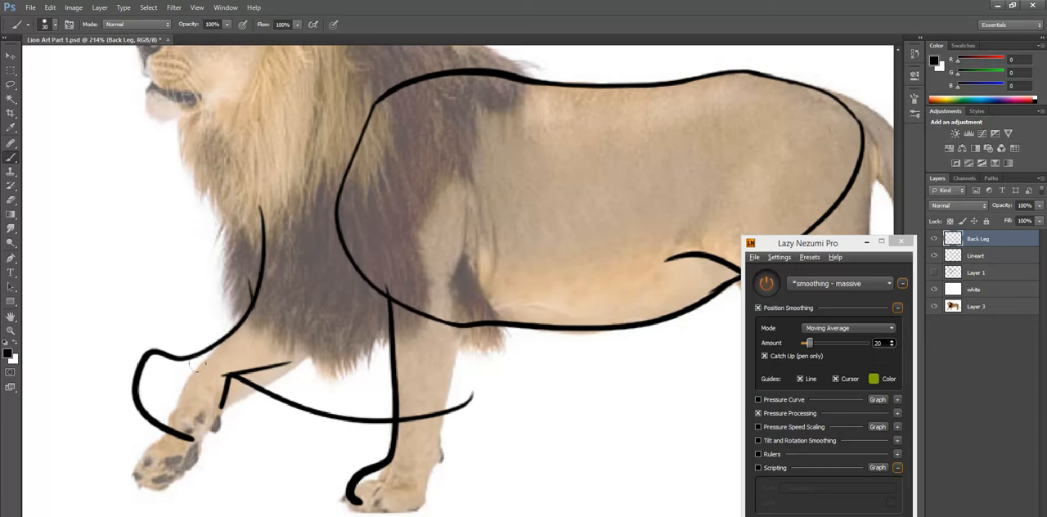
drag(199, 363, 205, 454)
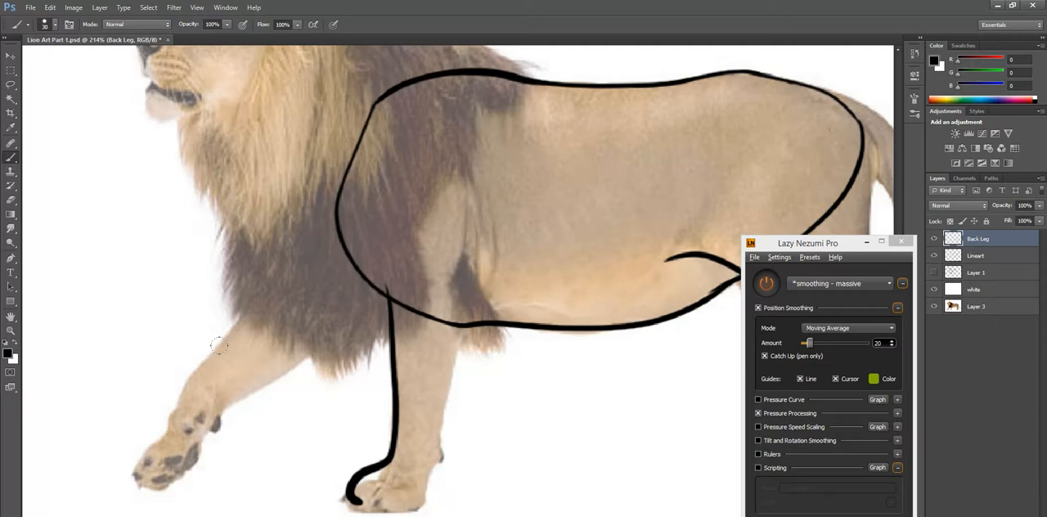
mouse_move(318, 216)
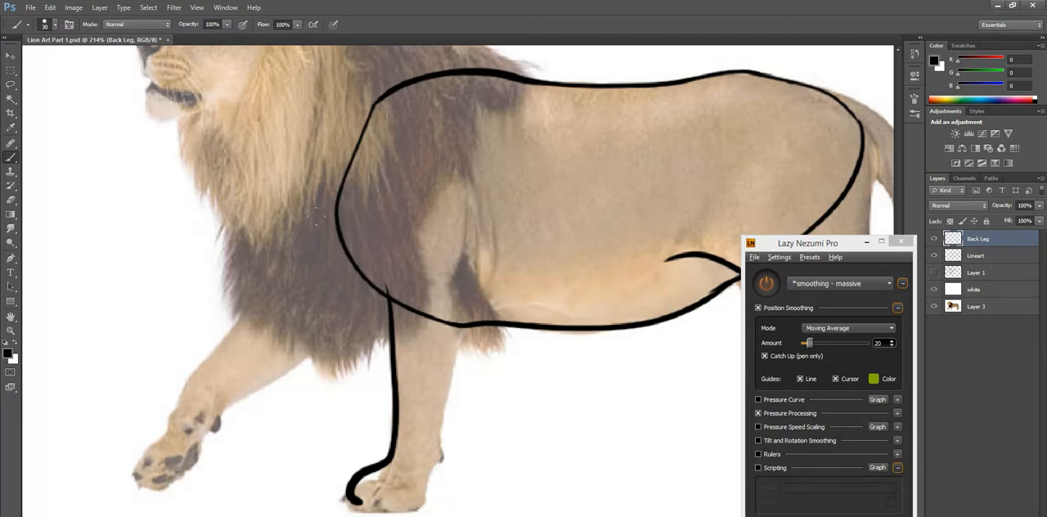
mouse_move(384, 311)
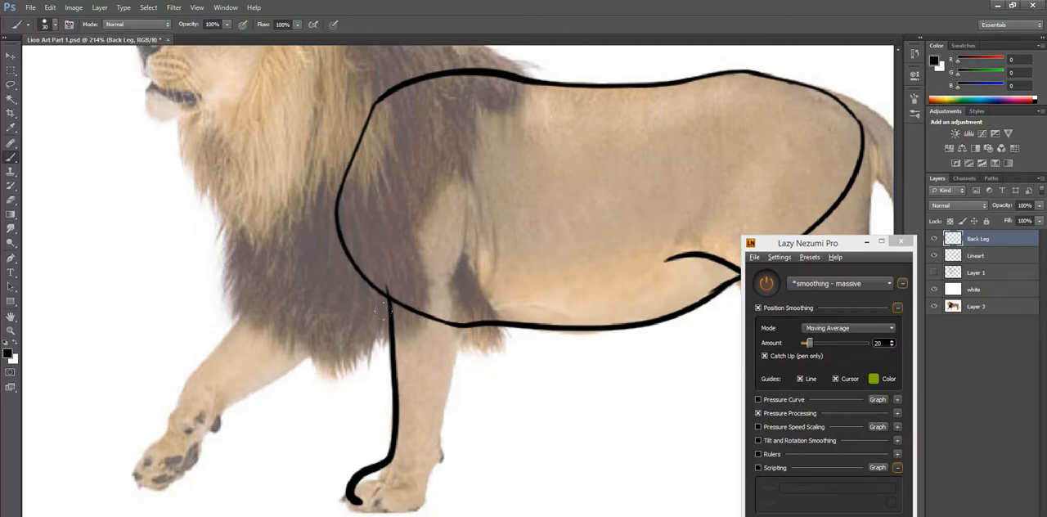
mouse_move(308, 261)
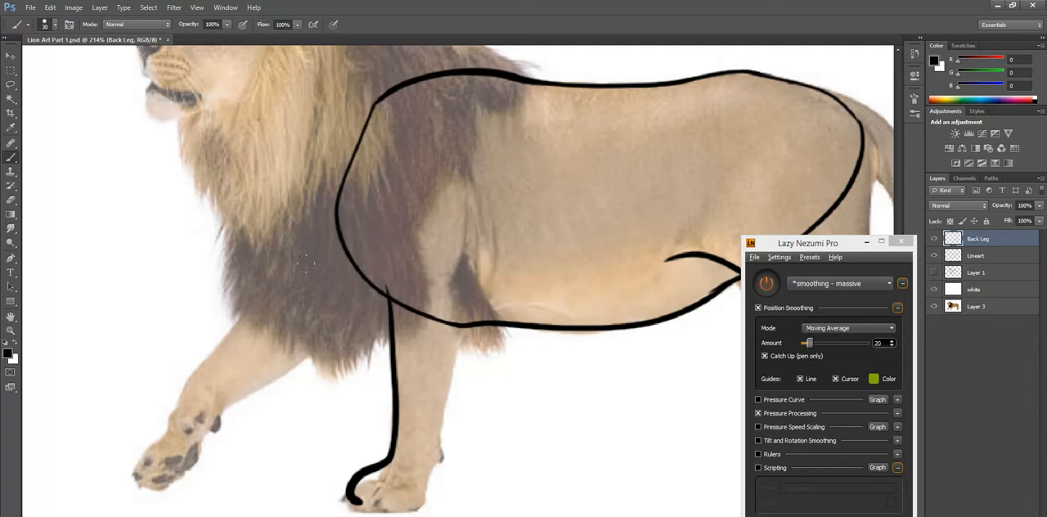
mouse_move(216, 134)
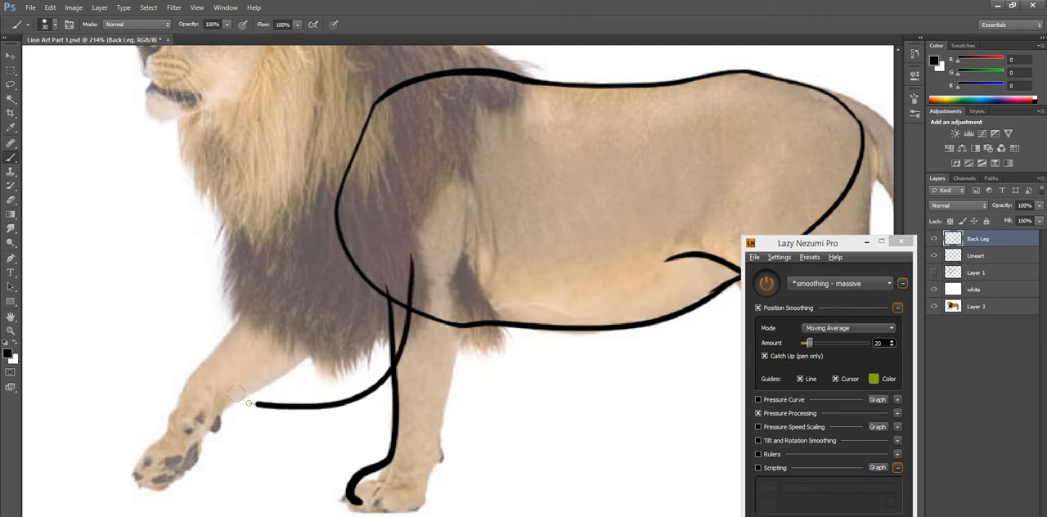
Draw the raised leg's lower edge and knee bend, then loop around the front paw
drag(237, 400, 307, 376)
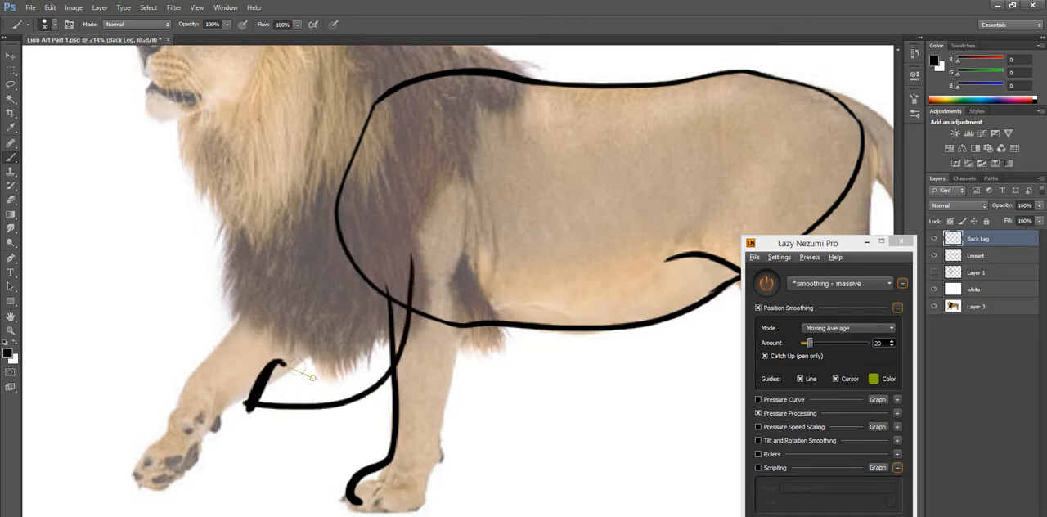
drag(291, 371, 319, 425)
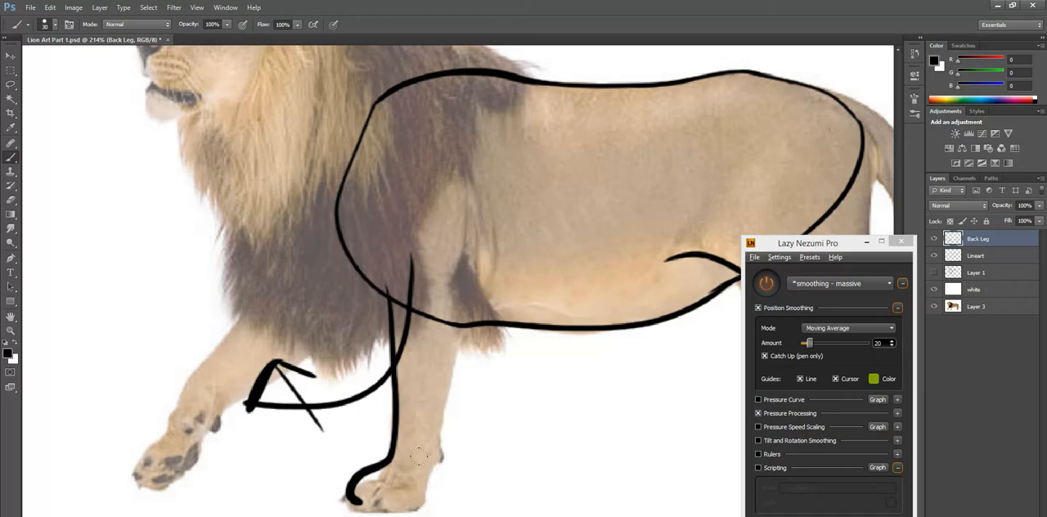
drag(425, 461, 425, 491)
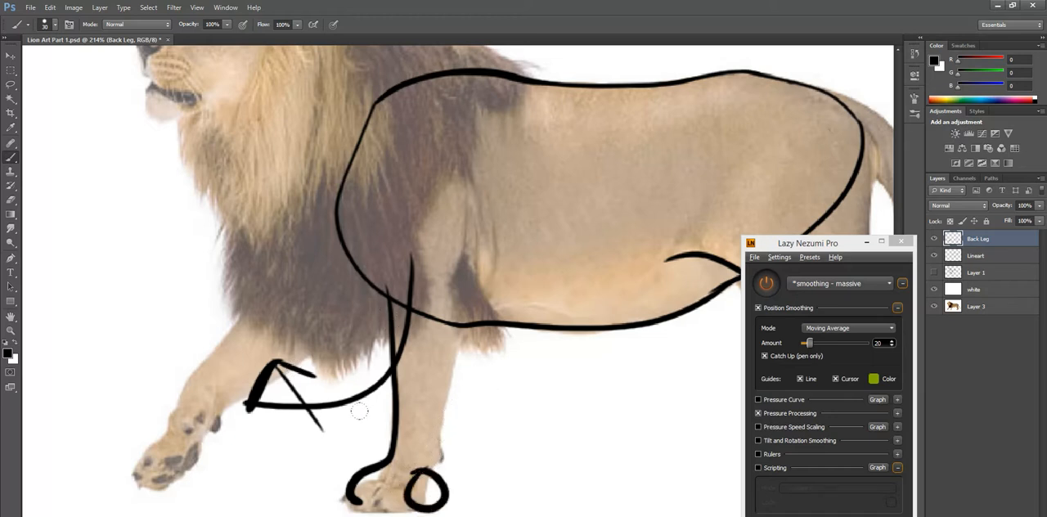
mouse_move(219, 339)
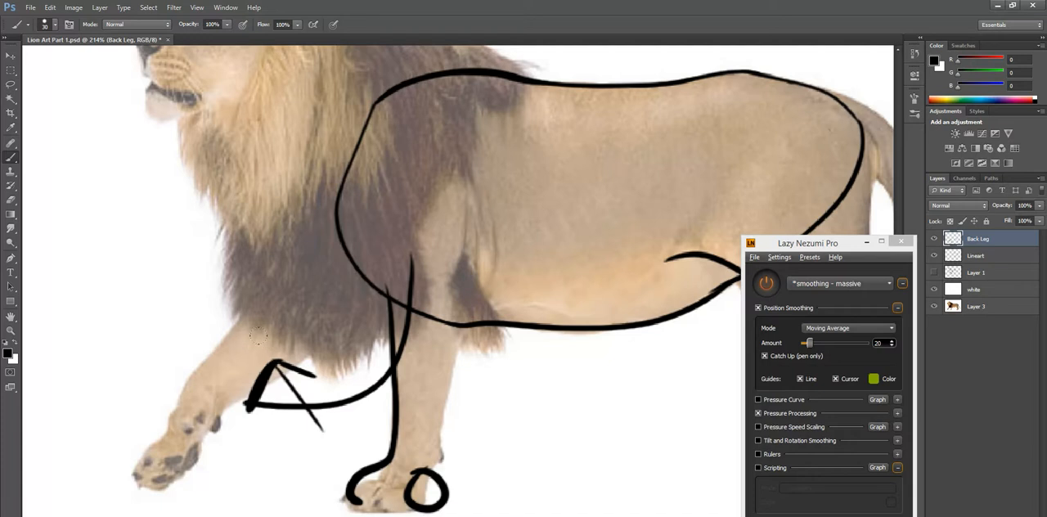
mouse_move(368, 379)
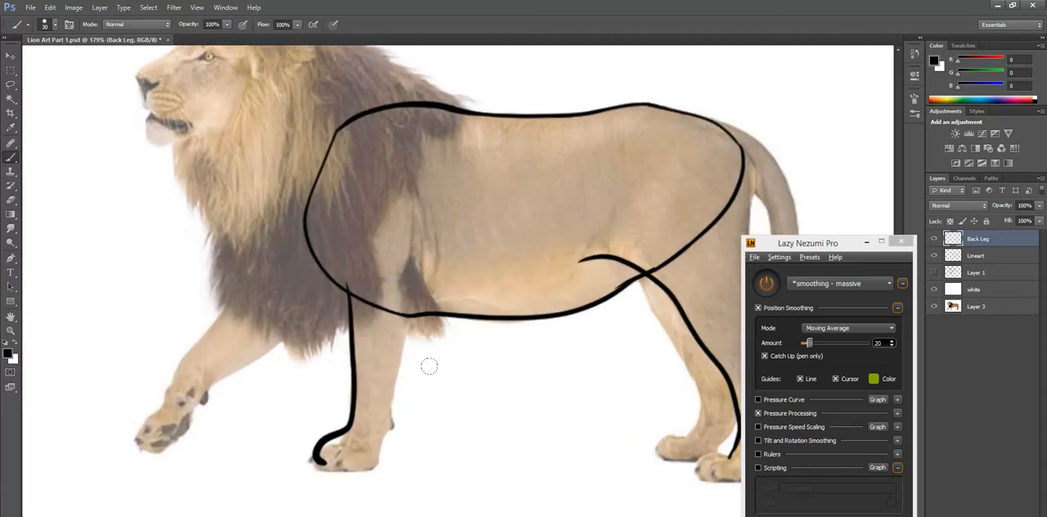
mouse_move(693, 288)
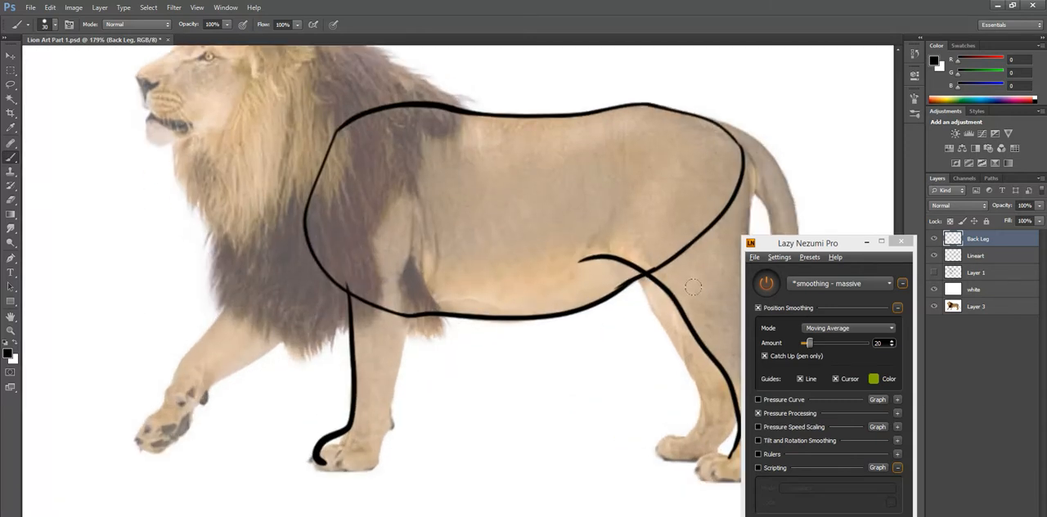
mouse_move(598, 341)
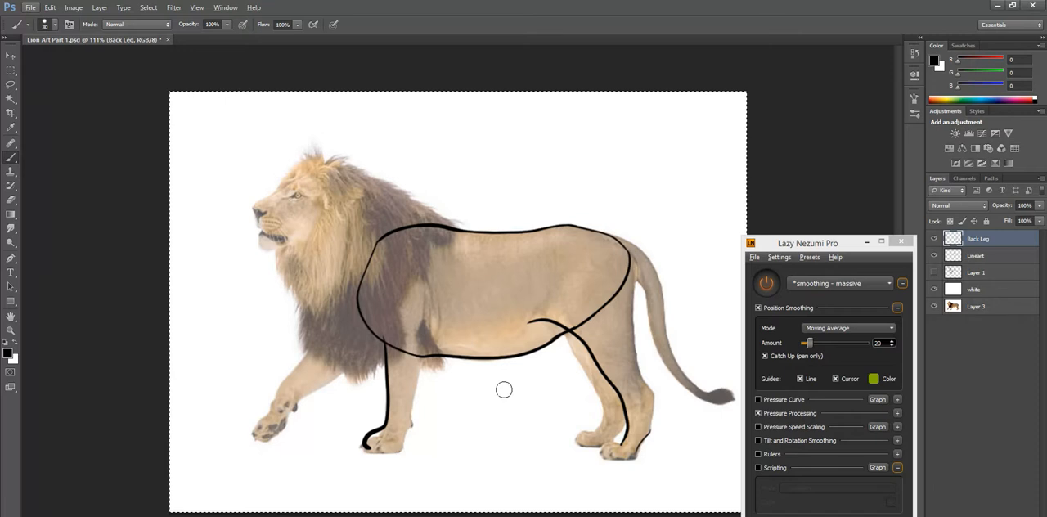
mouse_move(440, 429)
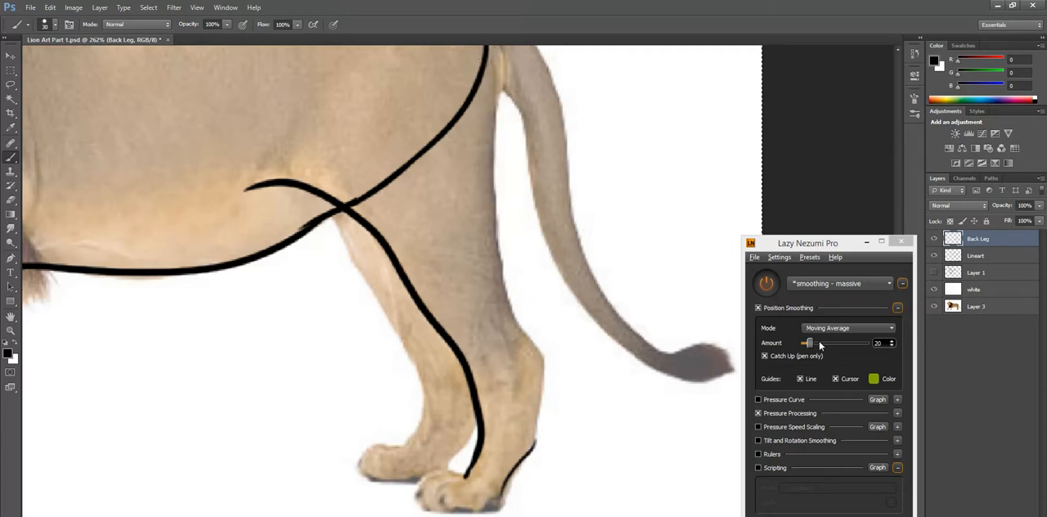
Retrace the hind leg's front edge, thicken its top and carry the line to the paw
drag(810, 343, 819, 343)
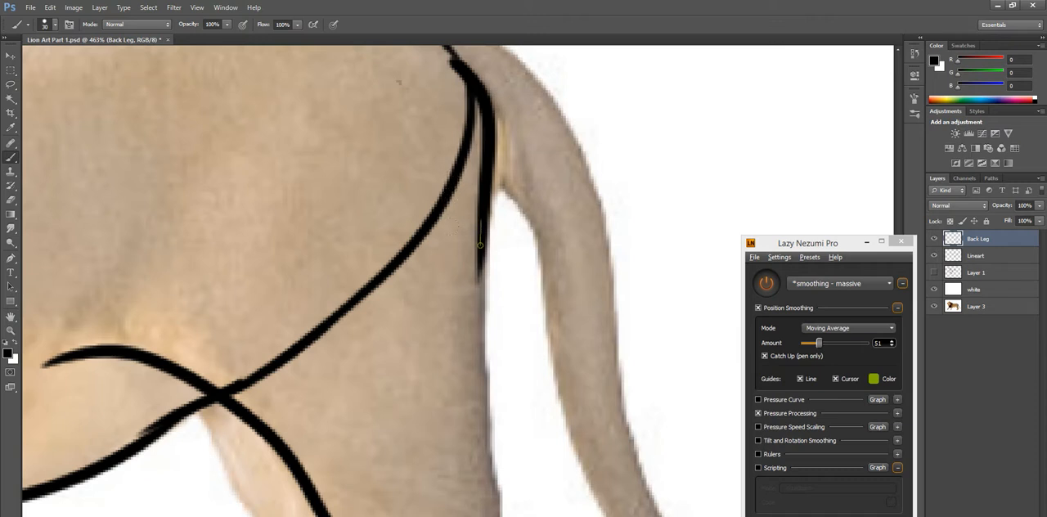
drag(481, 246, 491, 507)
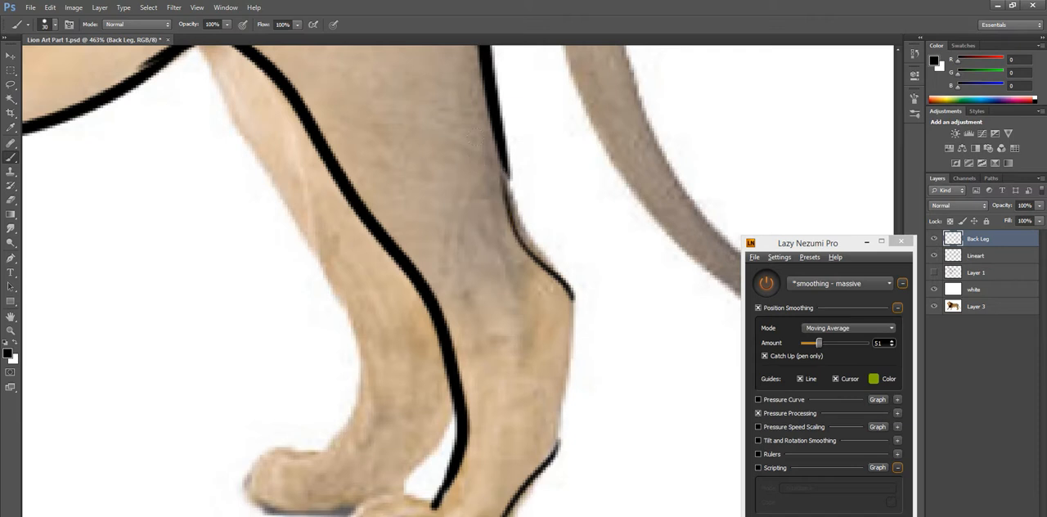
drag(478, 164, 573, 294)
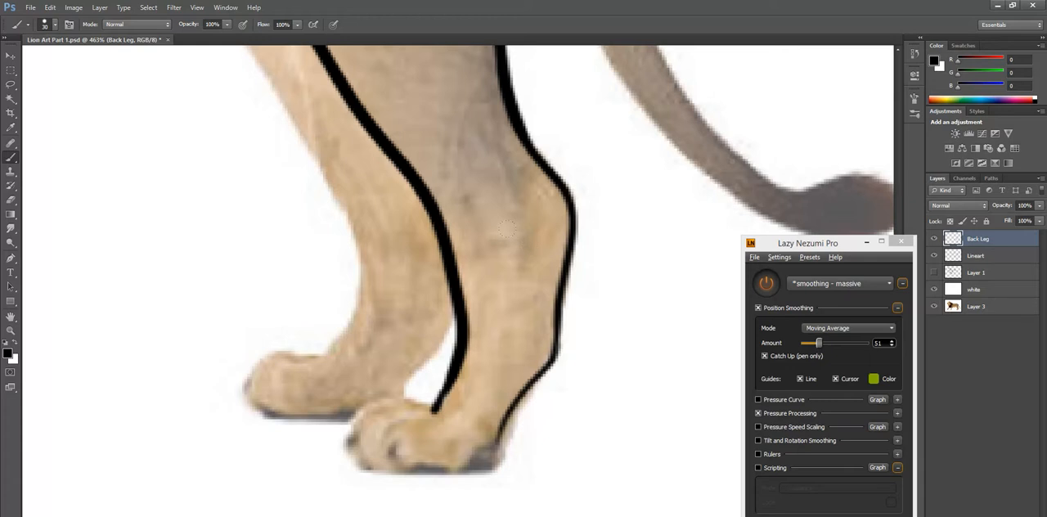
mouse_move(482, 275)
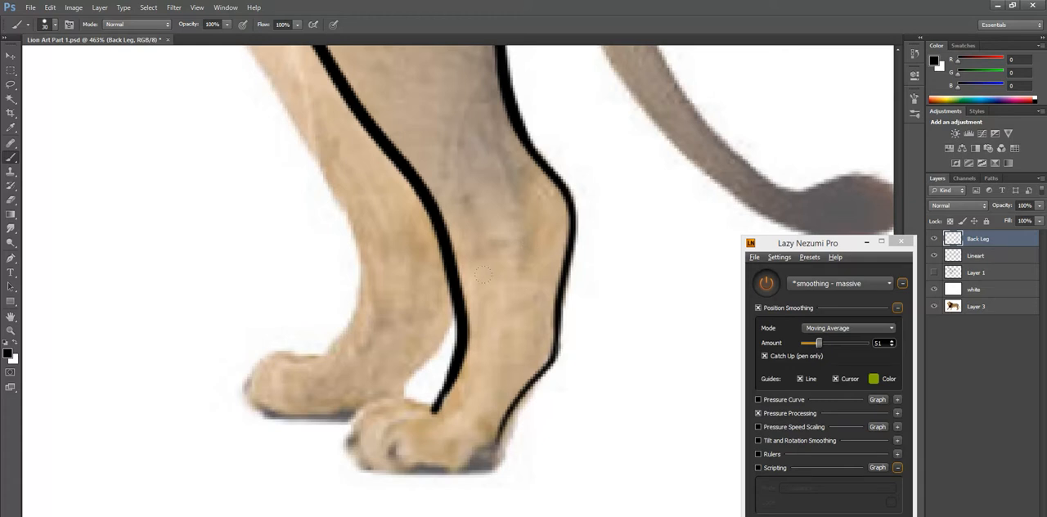
Sketch construction strokes along the back leg's inner edge, paw and hock
drag(390, 49, 510, 212)
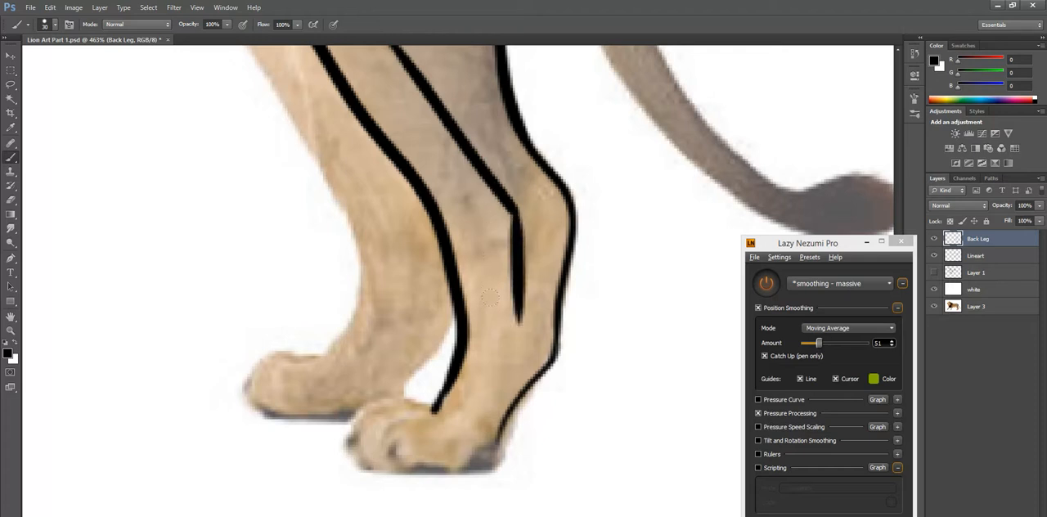
drag(491, 297, 431, 389)
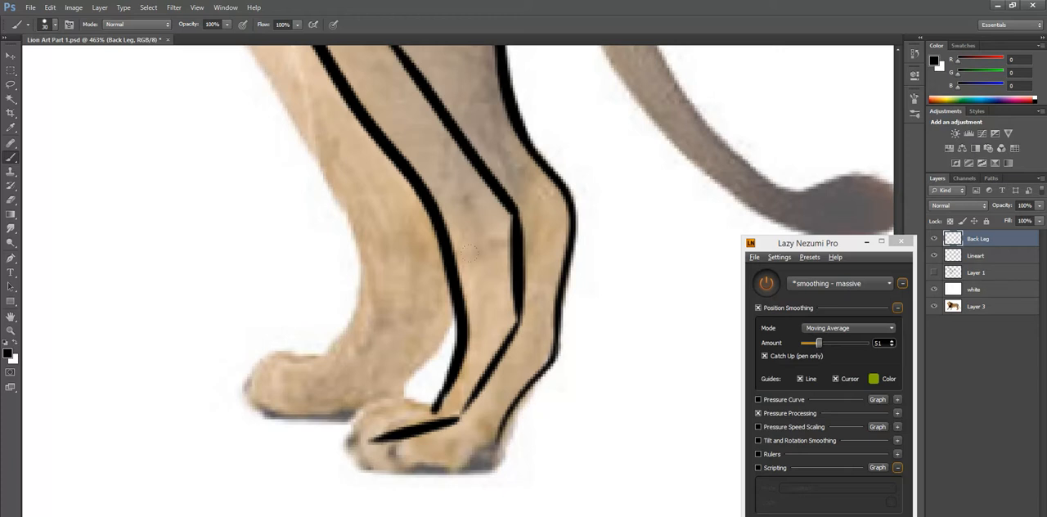
drag(413, 245, 580, 193)
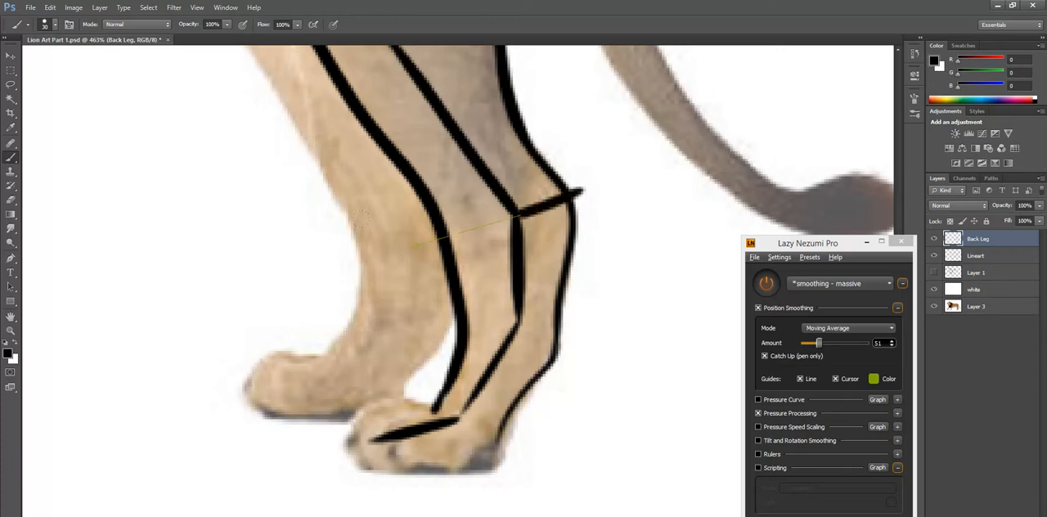
drag(400, 246, 536, 216)
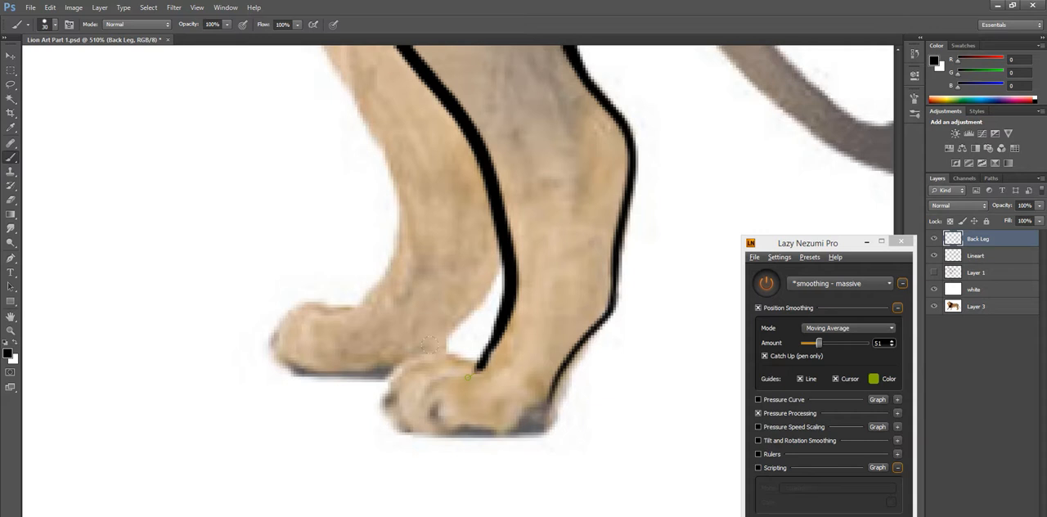
Trace the rear paw's rounded outline and its toe separations, then show the line art on white
drag(466, 378, 487, 384)
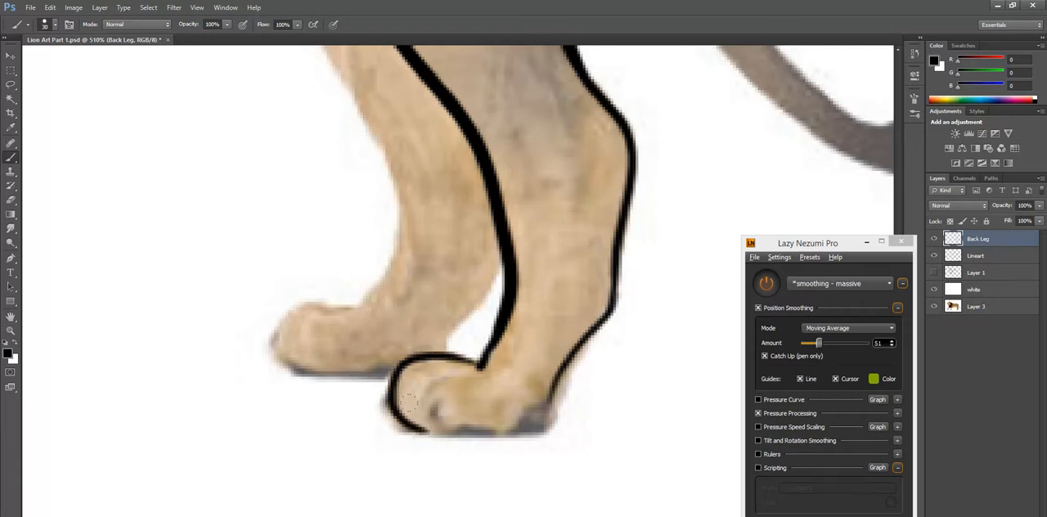
drag(385, 417, 487, 439)
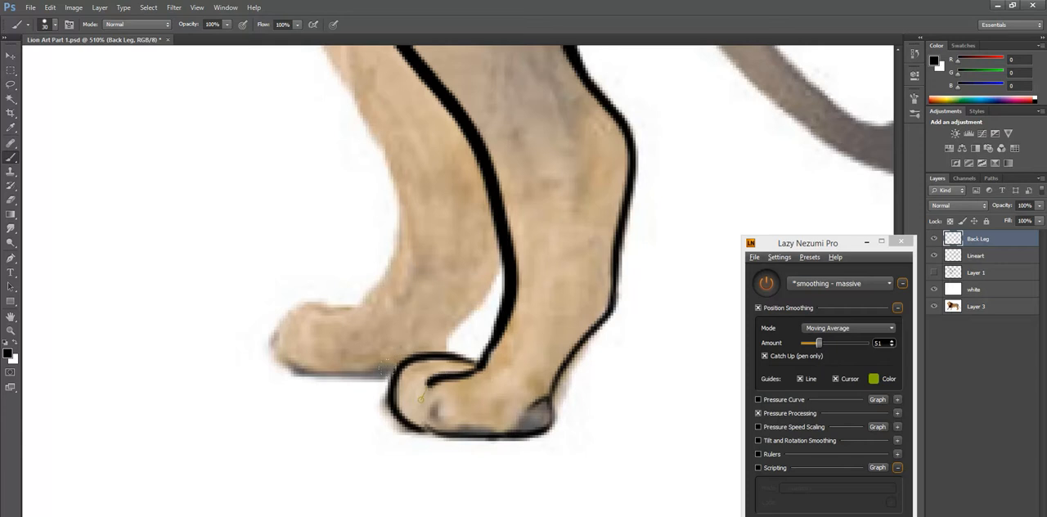
drag(401, 400, 478, 363)
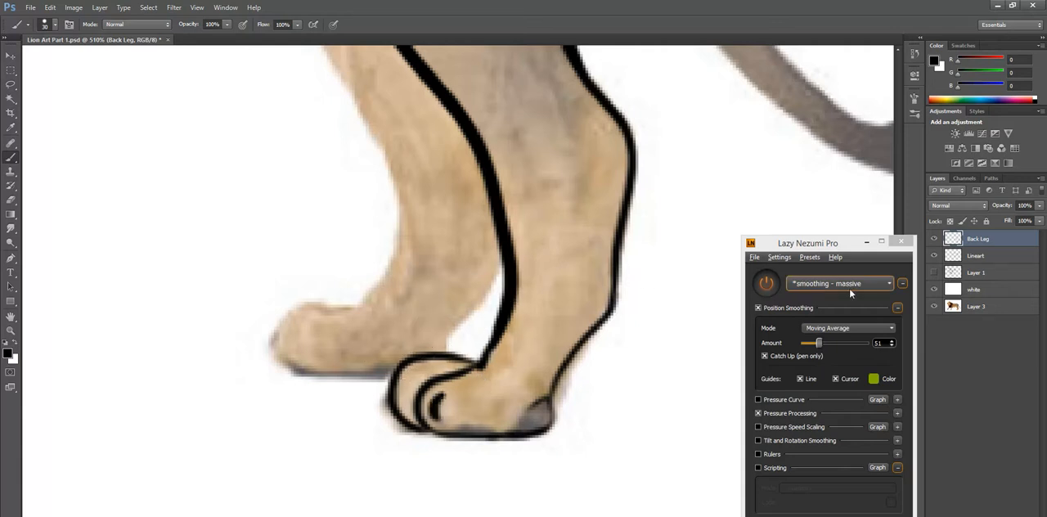
click(973, 288)
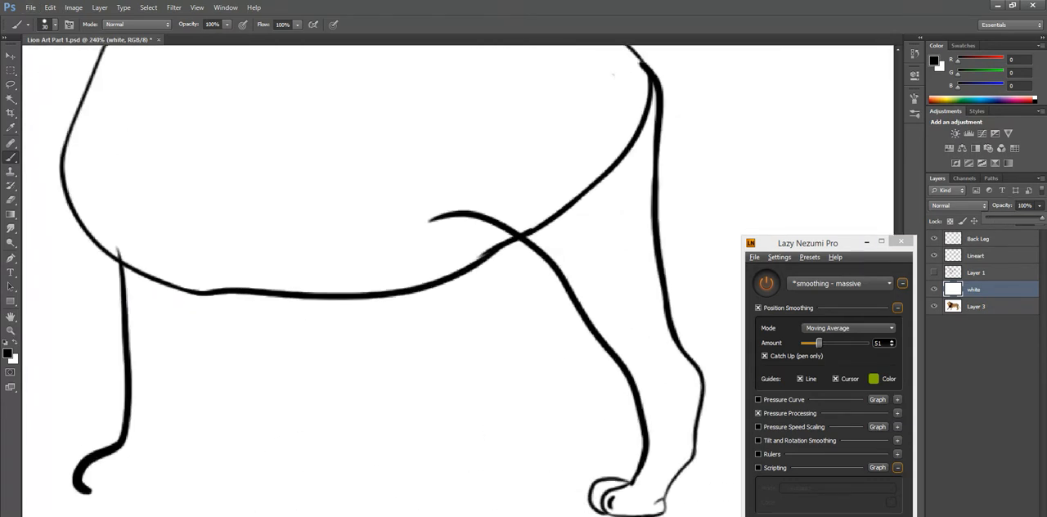
Erase stray marks and touch up the back paw's toe strokes over the white backdrop
click(978, 239)
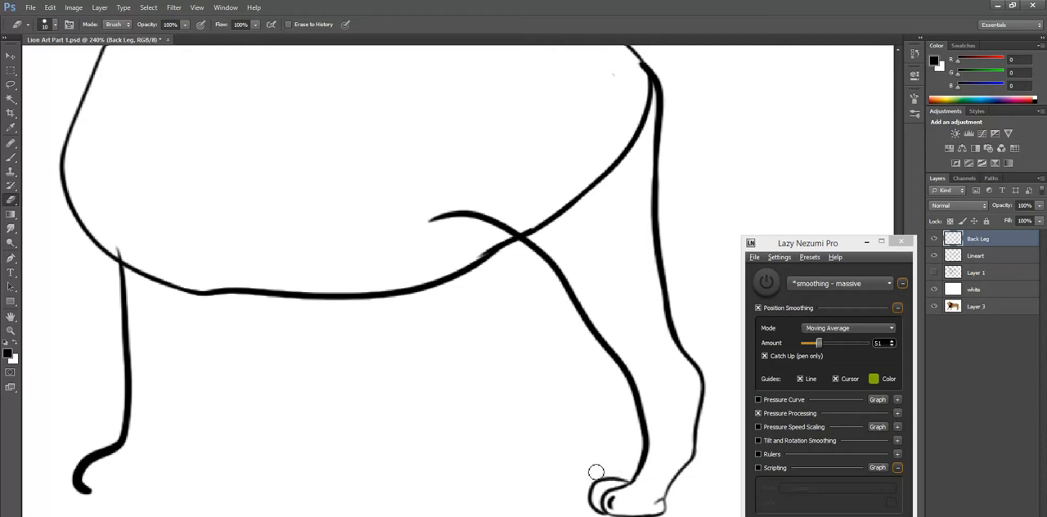
mouse_move(581, 466)
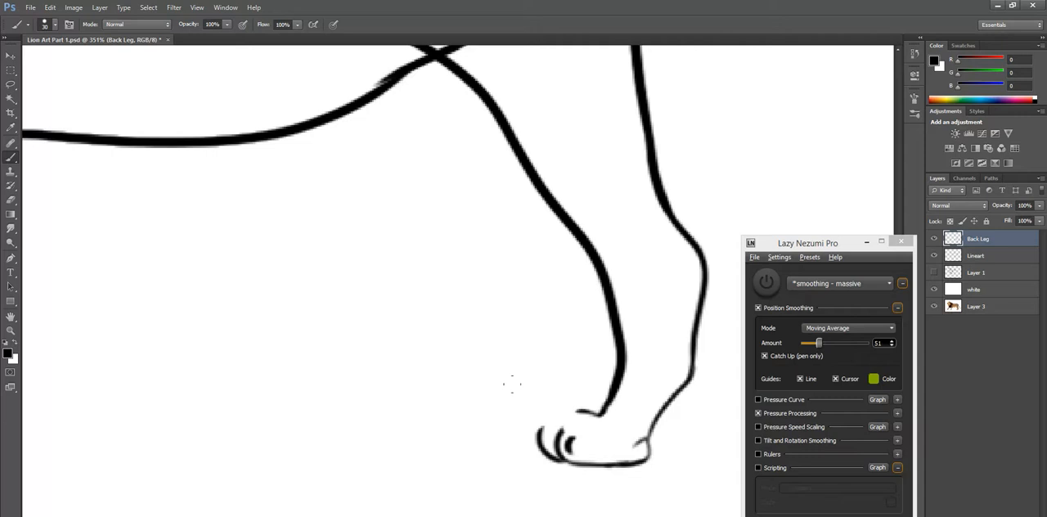
mouse_move(520, 409)
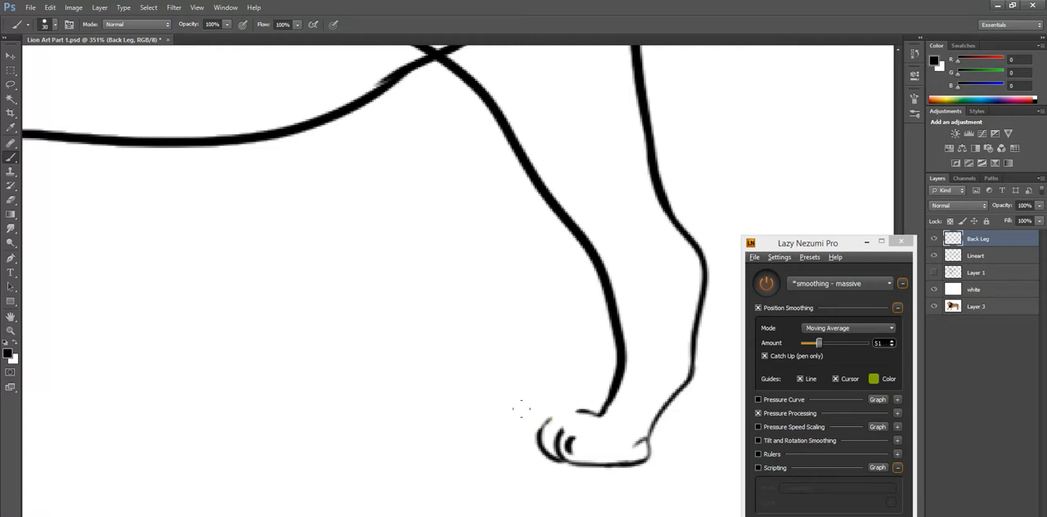
mouse_move(550, 393)
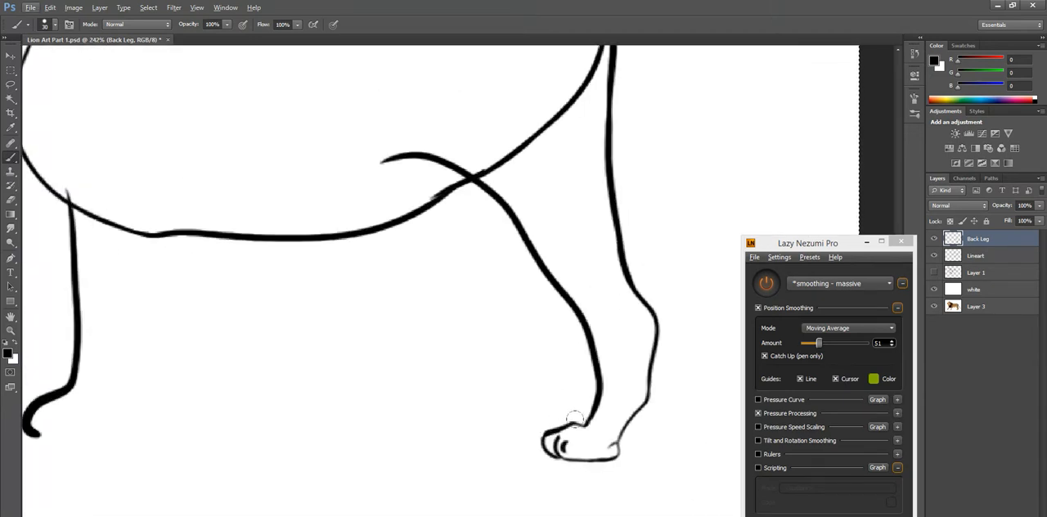
drag(572, 422, 589, 449)
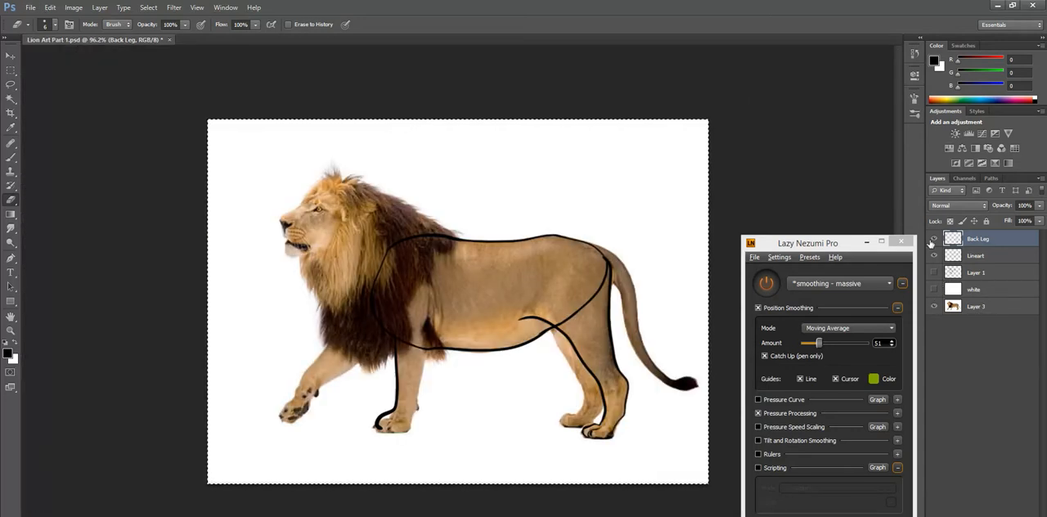
Brush the start of the back leg's hip shape on the lion's rump
click(932, 239)
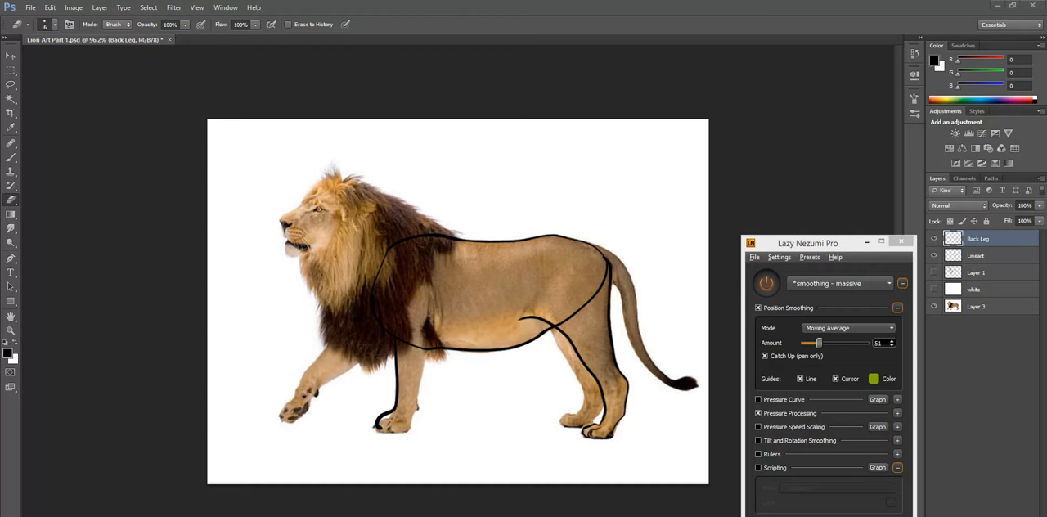
mouse_move(628, 427)
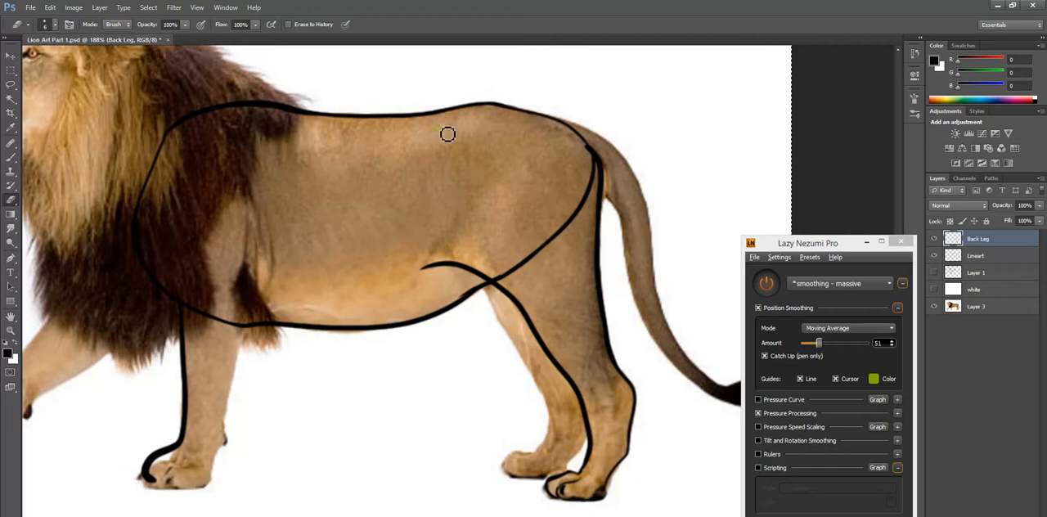
mouse_move(34, 176)
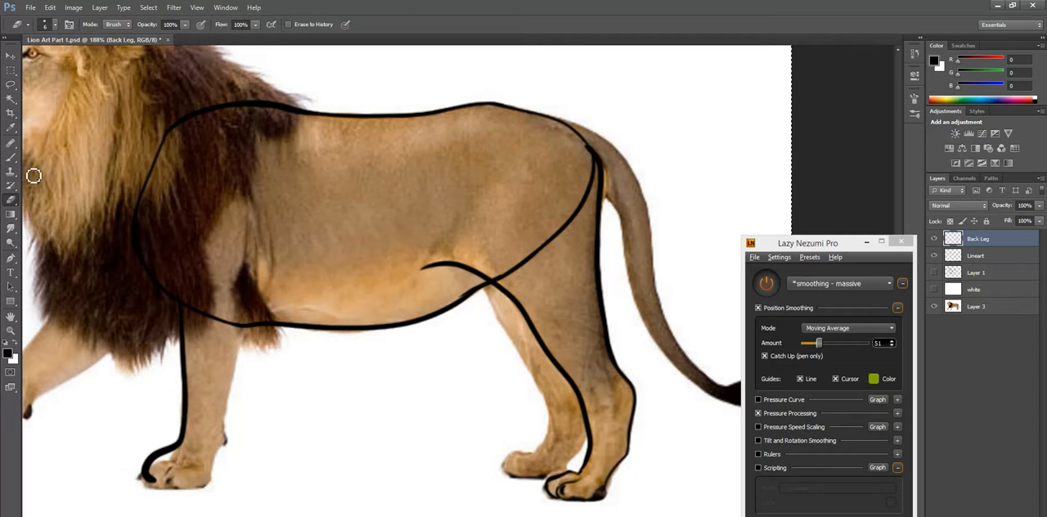
drag(466, 131, 543, 151)
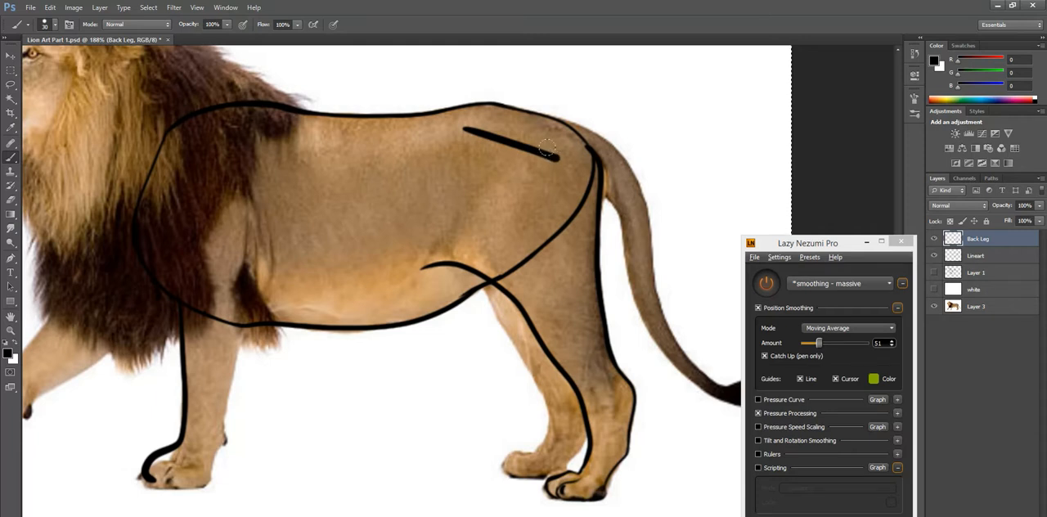
drag(543, 150, 522, 199)
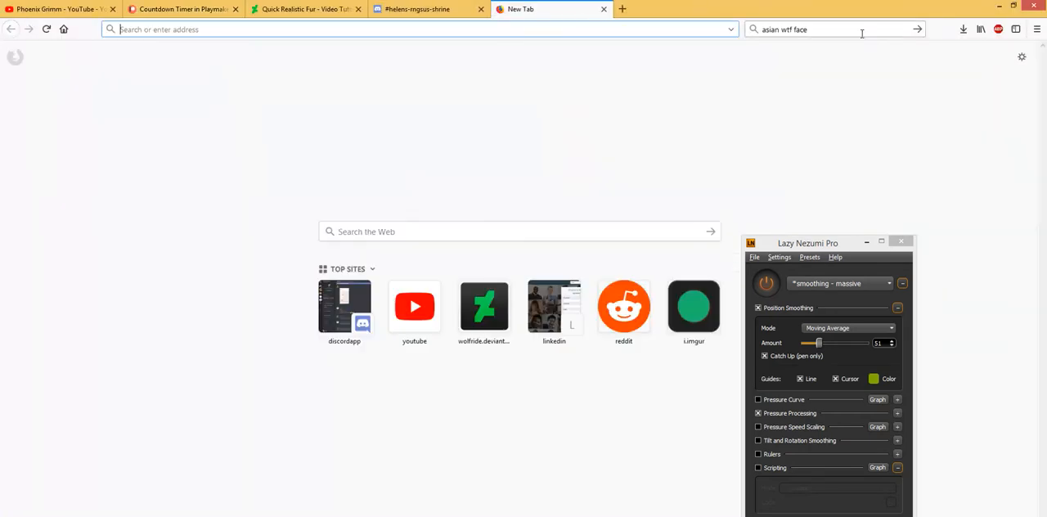
Search Google for 'lion skeleton' and show the image results
text(lion skeleton)
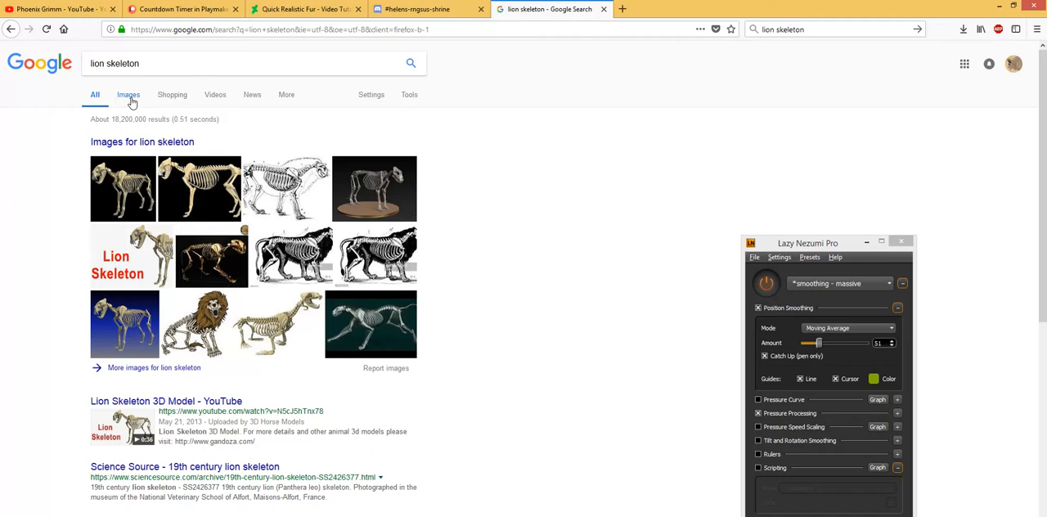
click(128, 95)
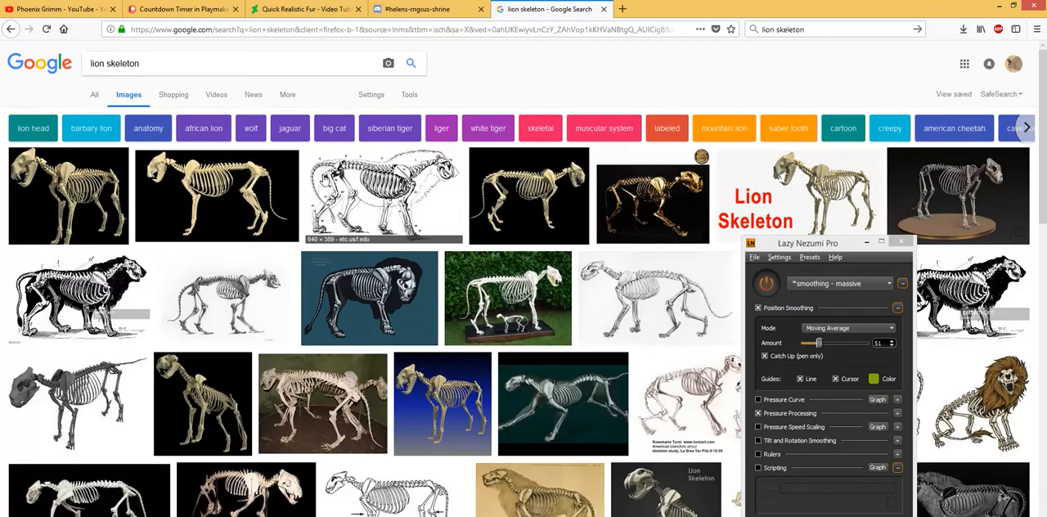
mouse_move(343, 199)
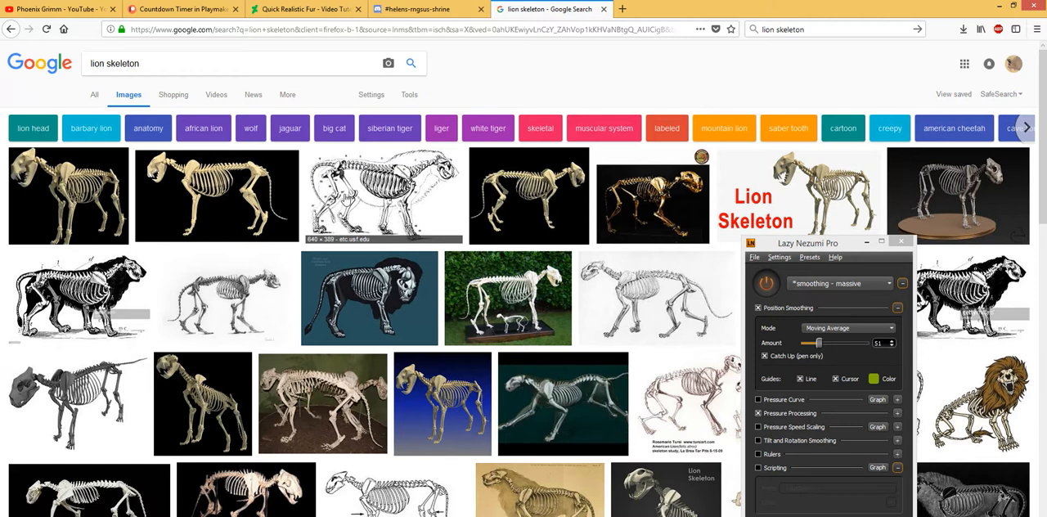
mouse_move(265, 173)
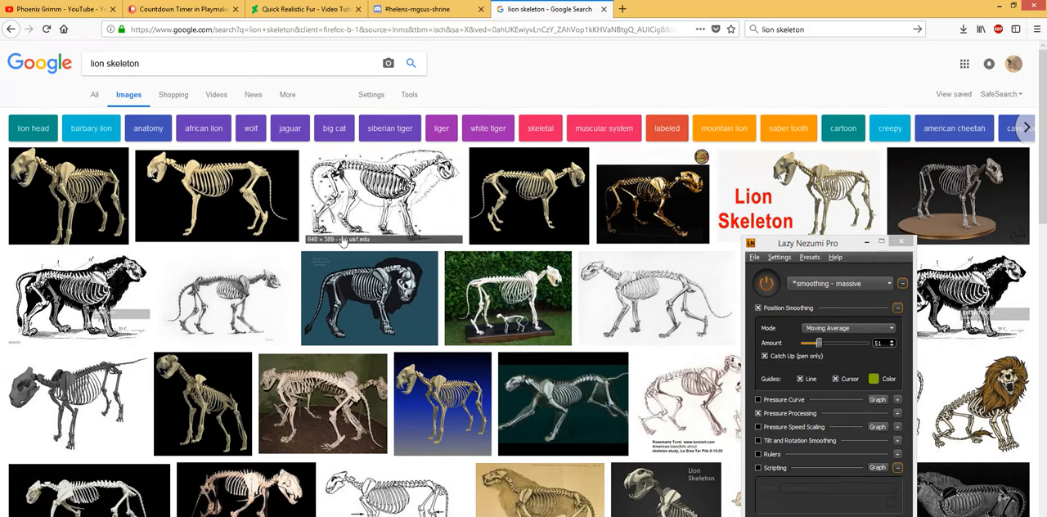
mouse_move(253, 193)
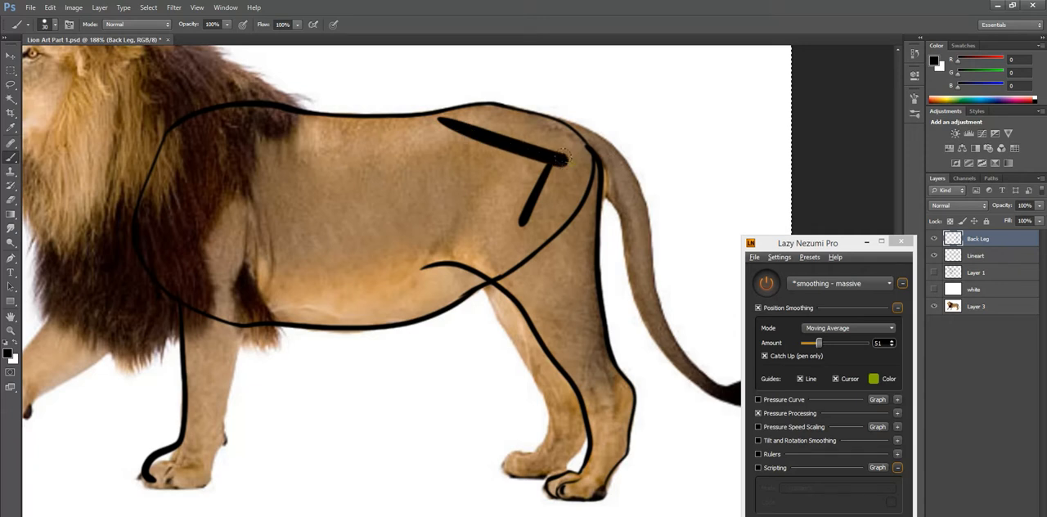
Sketch hip and thigh guide strokes down the back leg, then clear them away again
drag(557, 155, 592, 371)
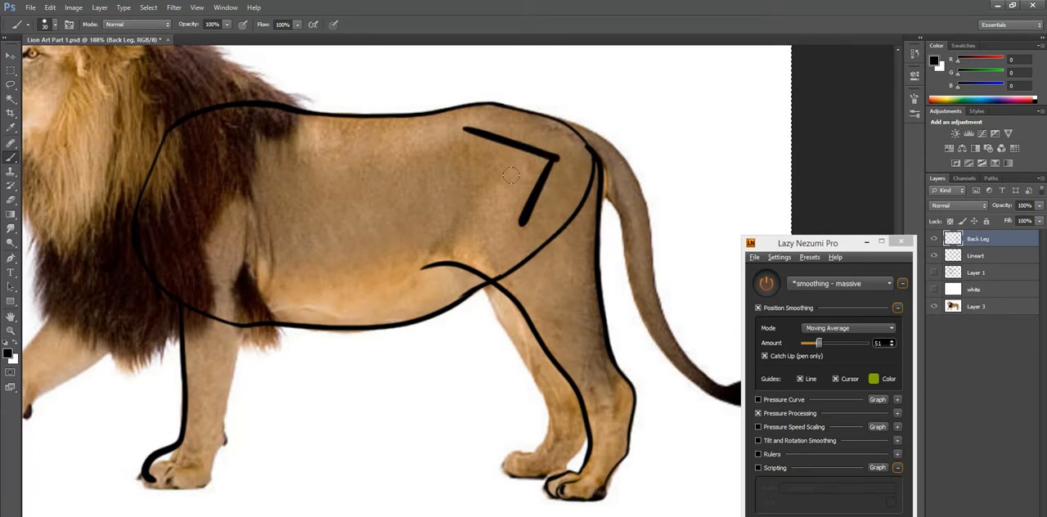
mouse_move(524, 202)
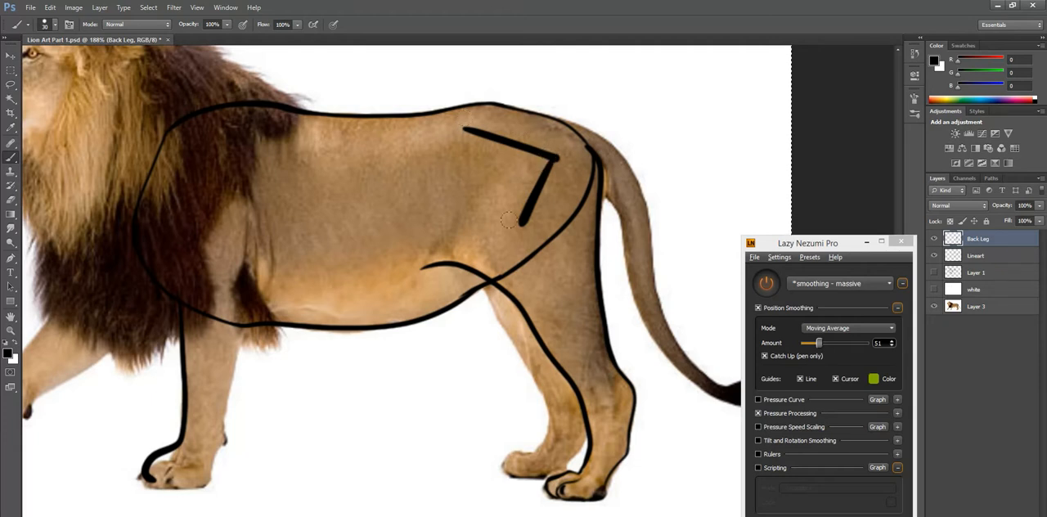
drag(507, 221, 572, 330)
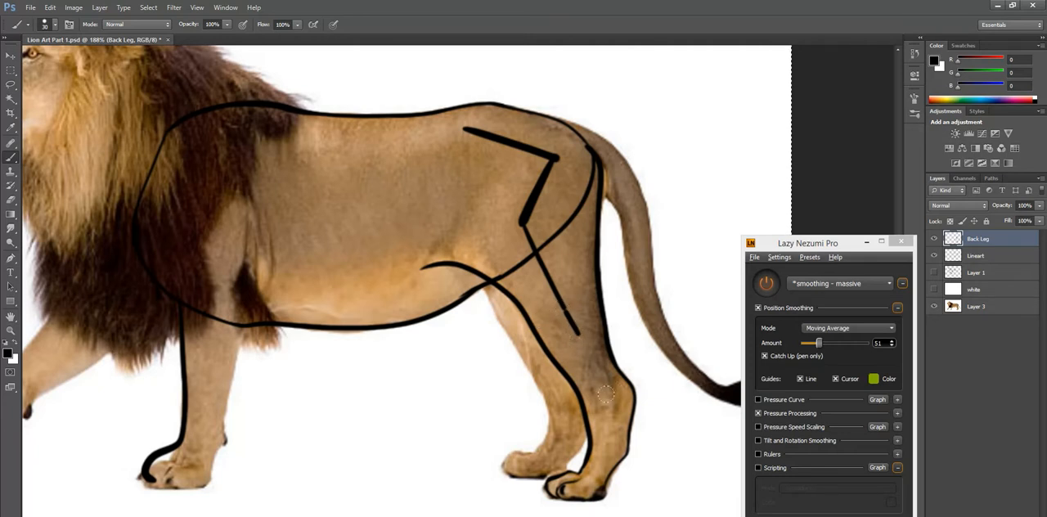
drag(569, 330, 609, 401)
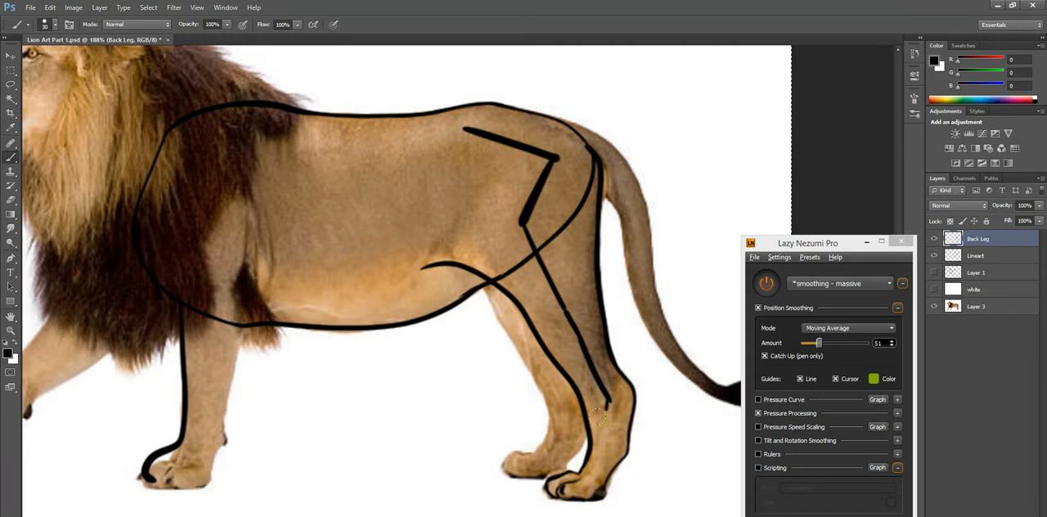
drag(598, 401, 589, 471)
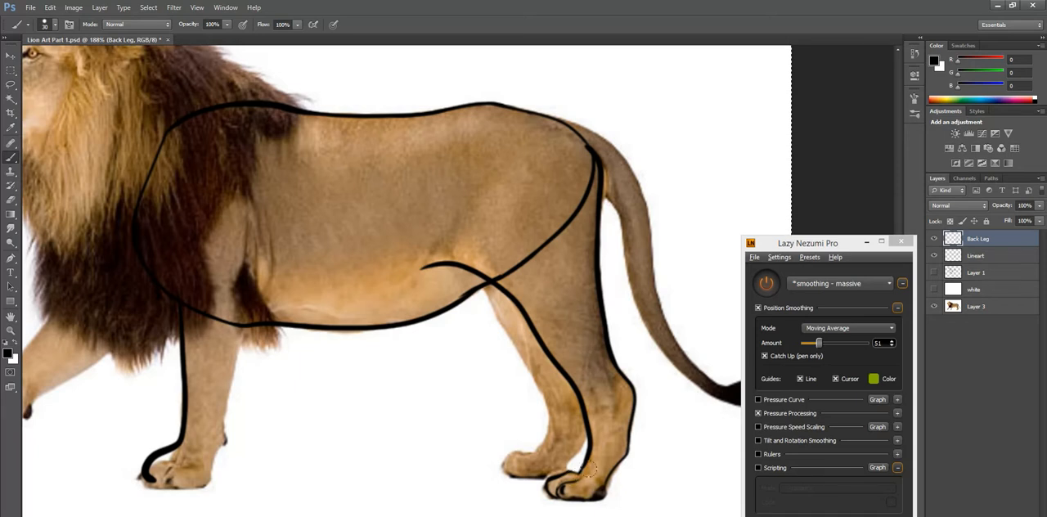
Brush black edges along the hind leg and paw on the Back Leg layer
drag(573, 477, 635, 475)
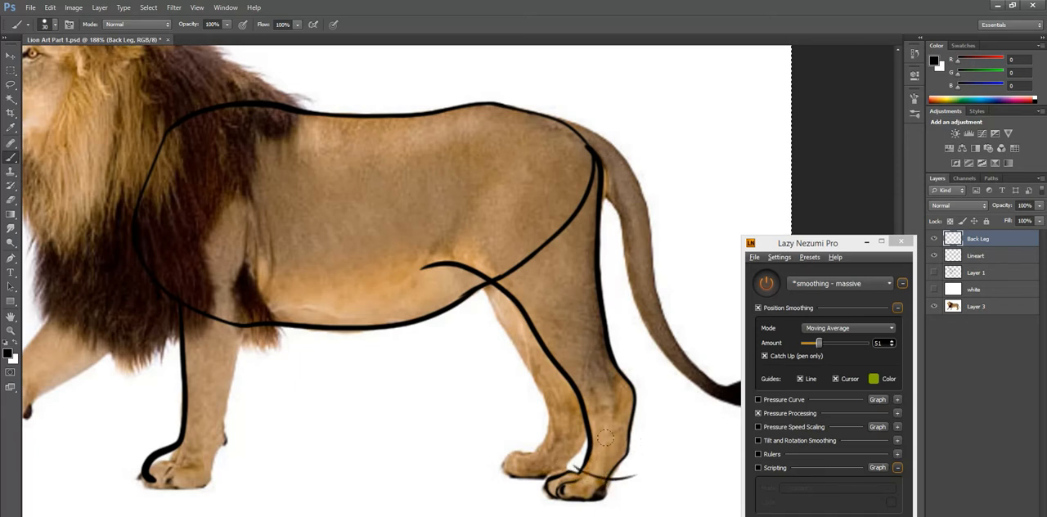
drag(526, 237, 589, 471)
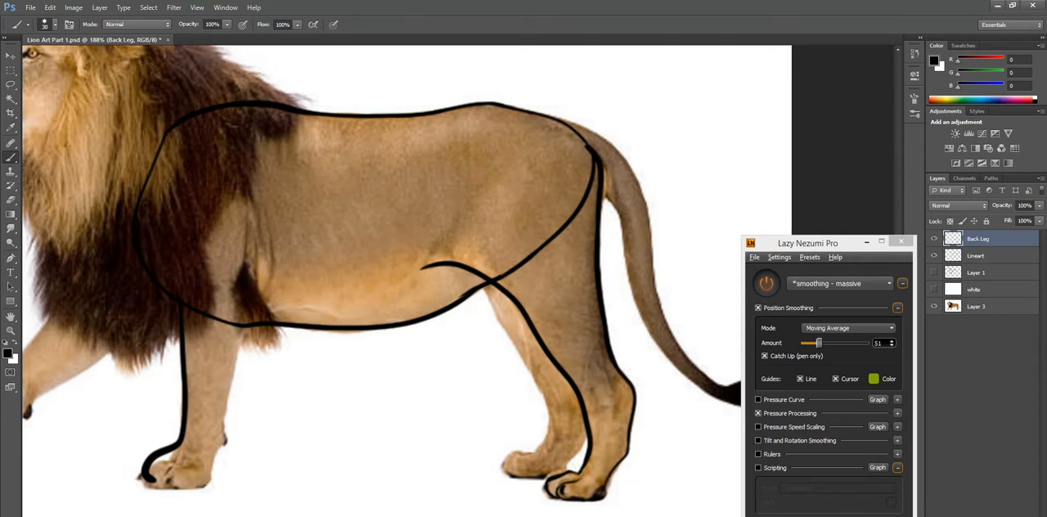
drag(808, 242, 887, 239)
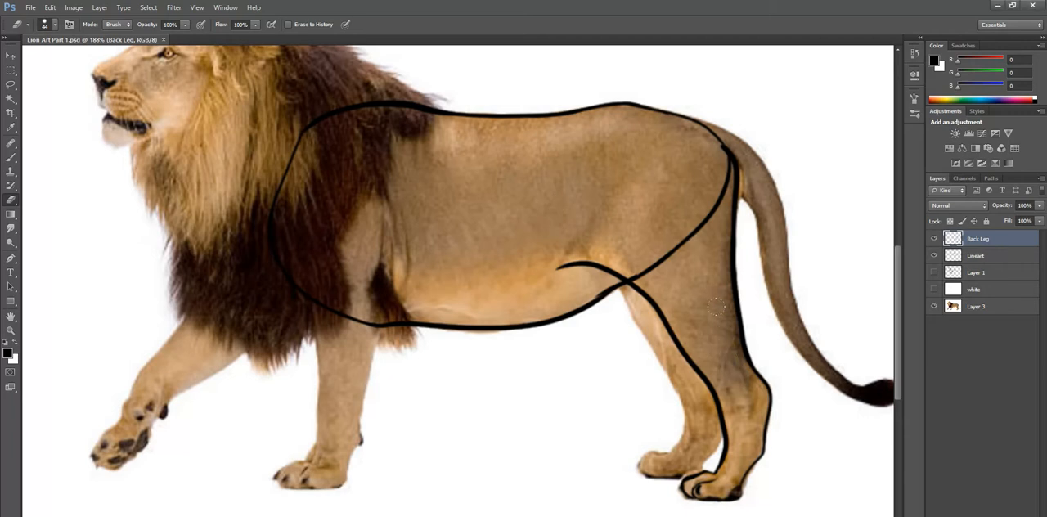
mouse_move(749, 400)
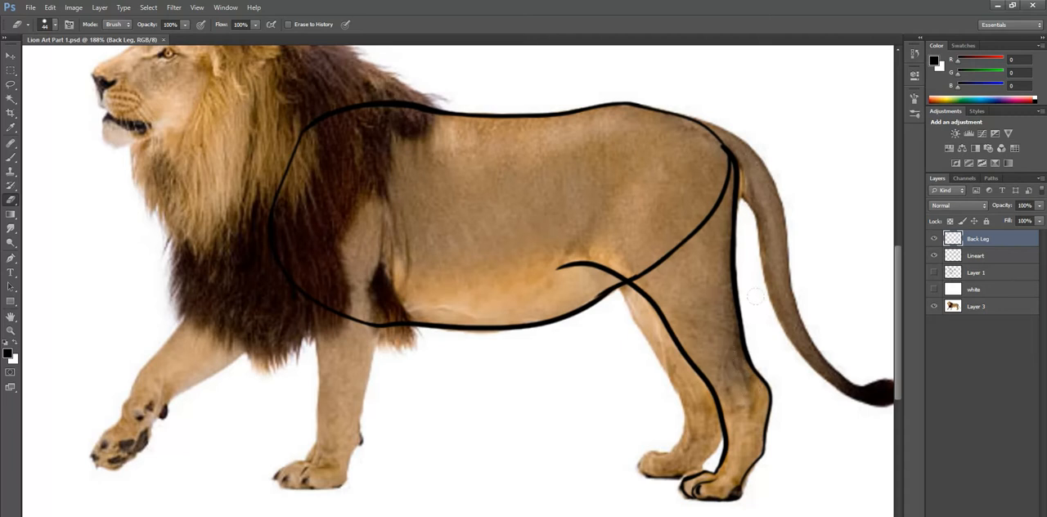
Create a new layer named Front Leg from the Layers panel menu
click(1040, 190)
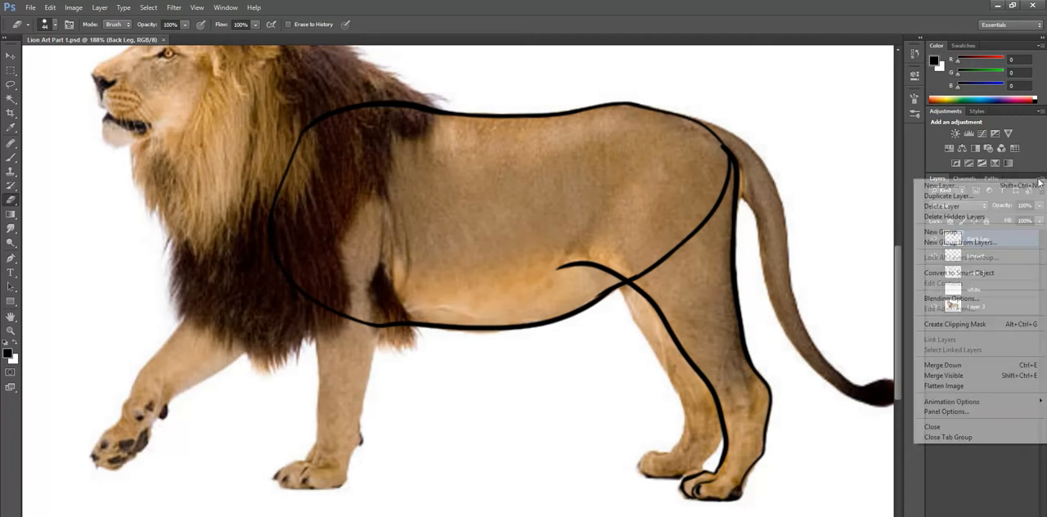
click(942, 186)
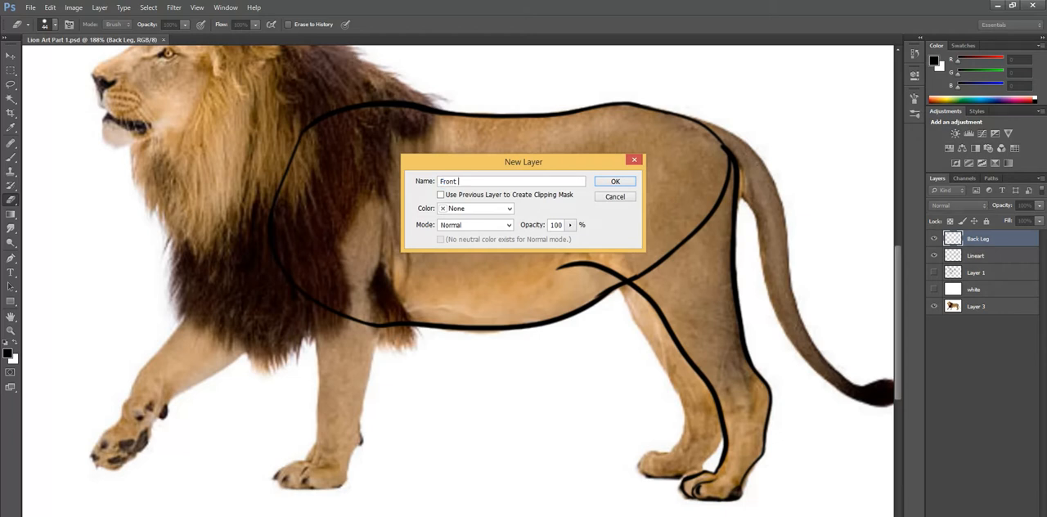
click(615, 180)
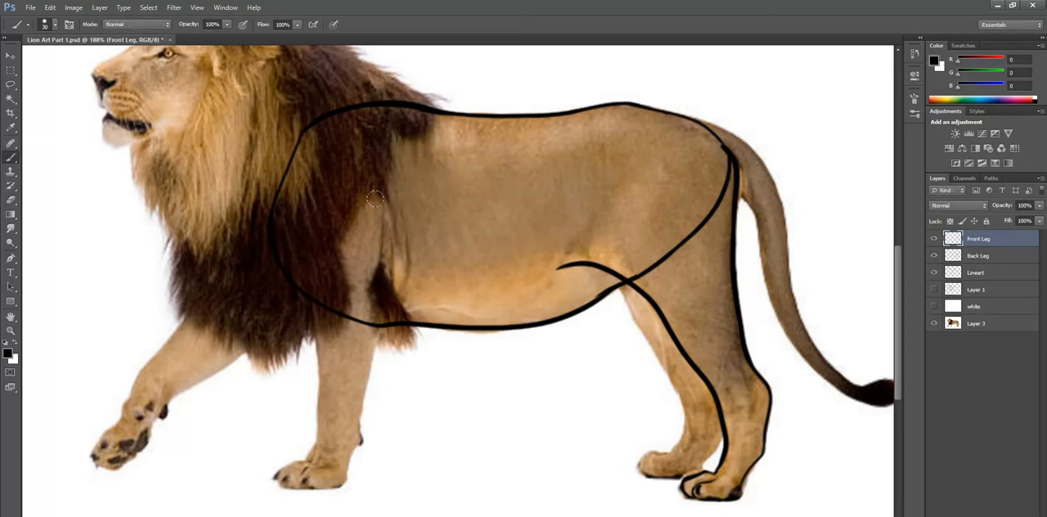
Brush a black outline from the shoulder down the front leg to the paw
drag(373, 200, 324, 154)
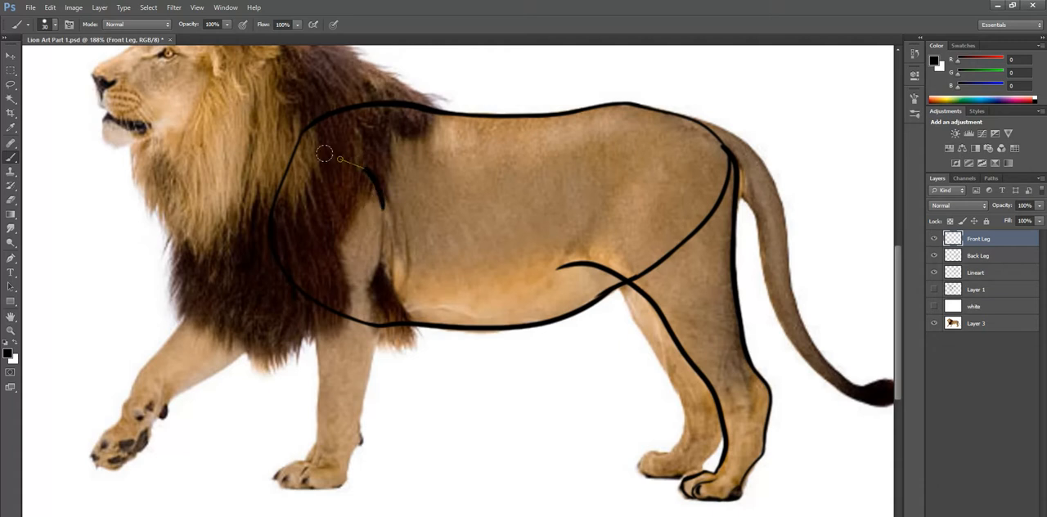
drag(324, 154, 306, 308)
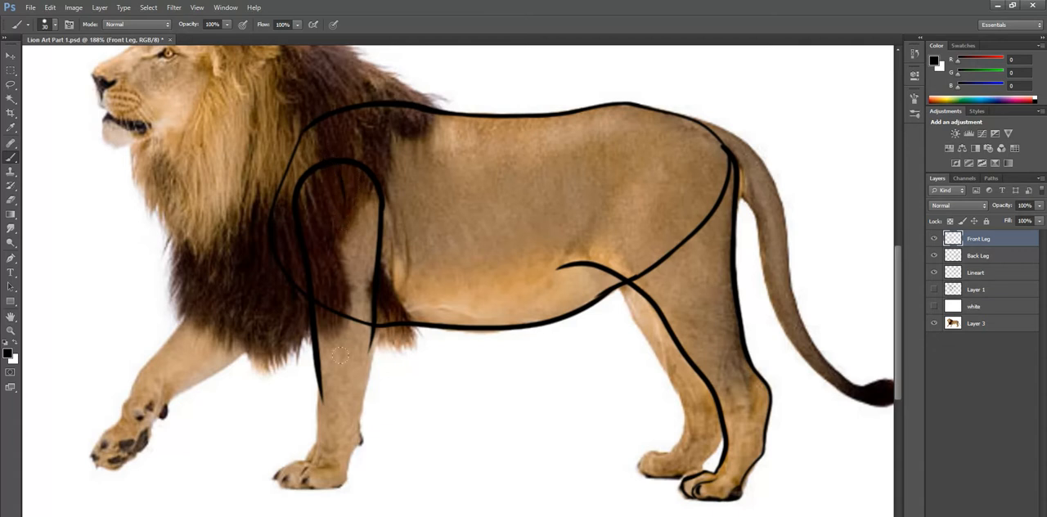
mouse_move(340, 232)
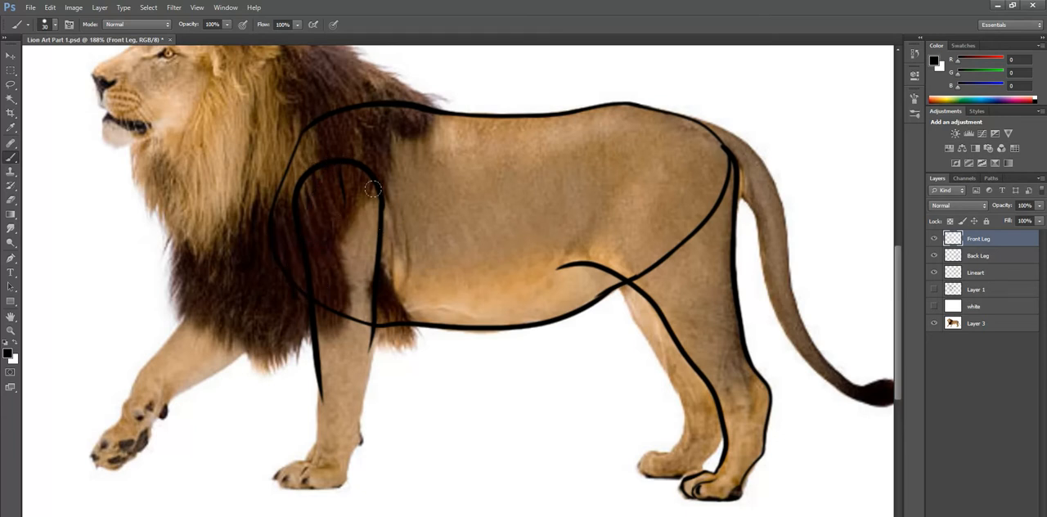
mouse_move(292, 190)
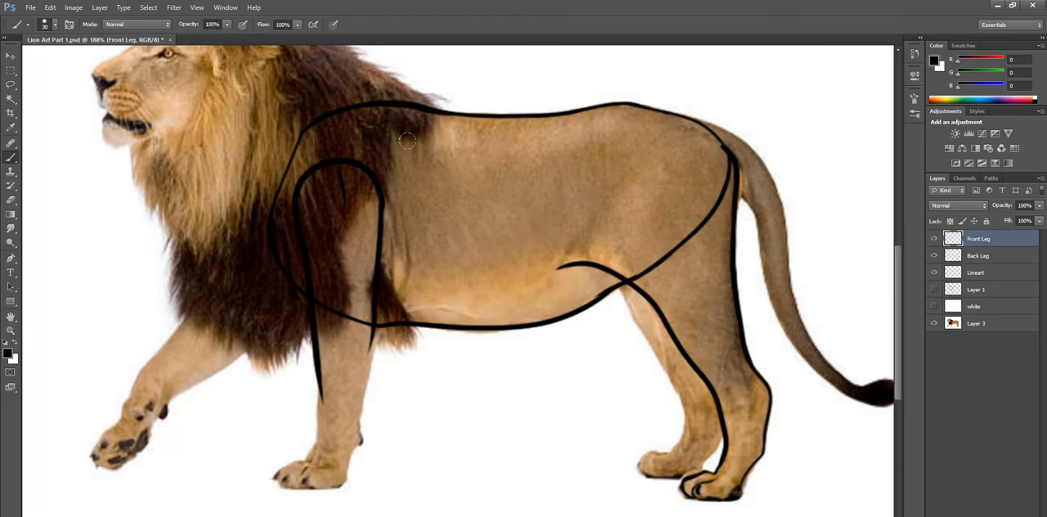
mouse_move(384, 154)
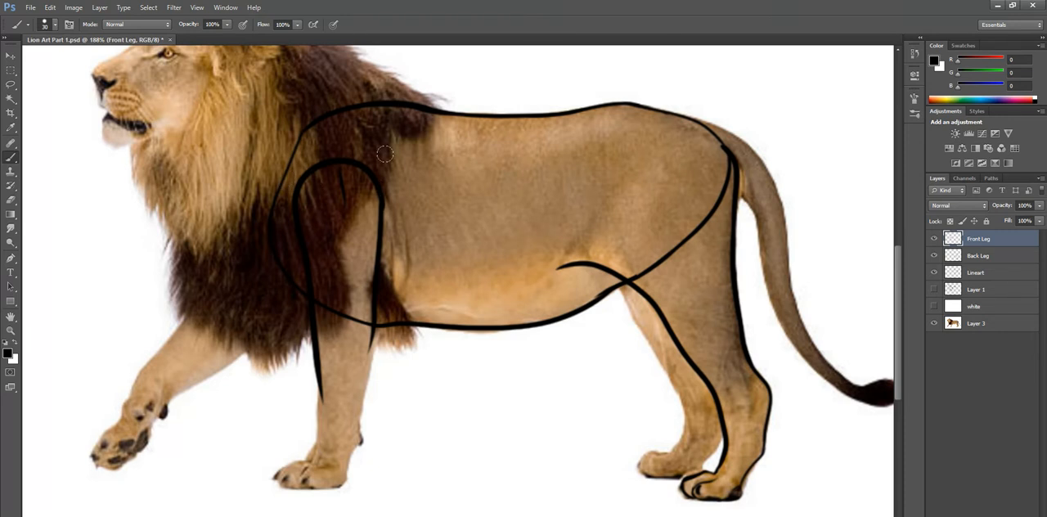
mouse_move(581, 270)
text(T)
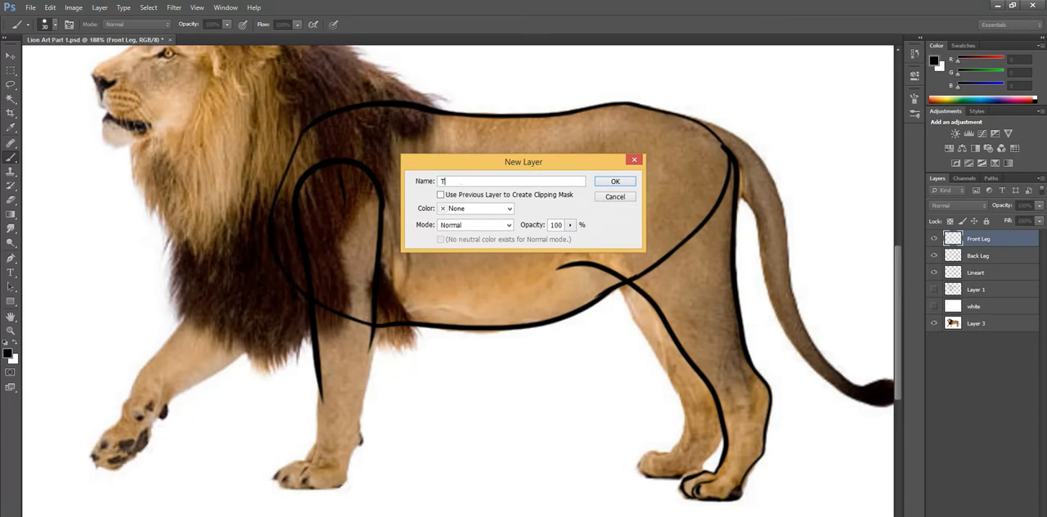
Confirm the new Tail layer and brush a black stroke down the lion's tail
click(615, 180)
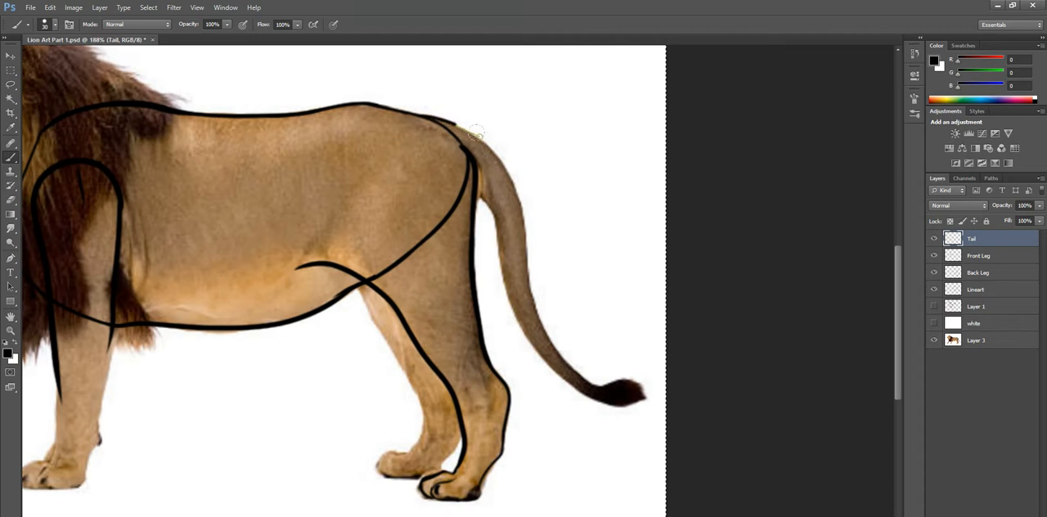
drag(468, 131, 524, 215)
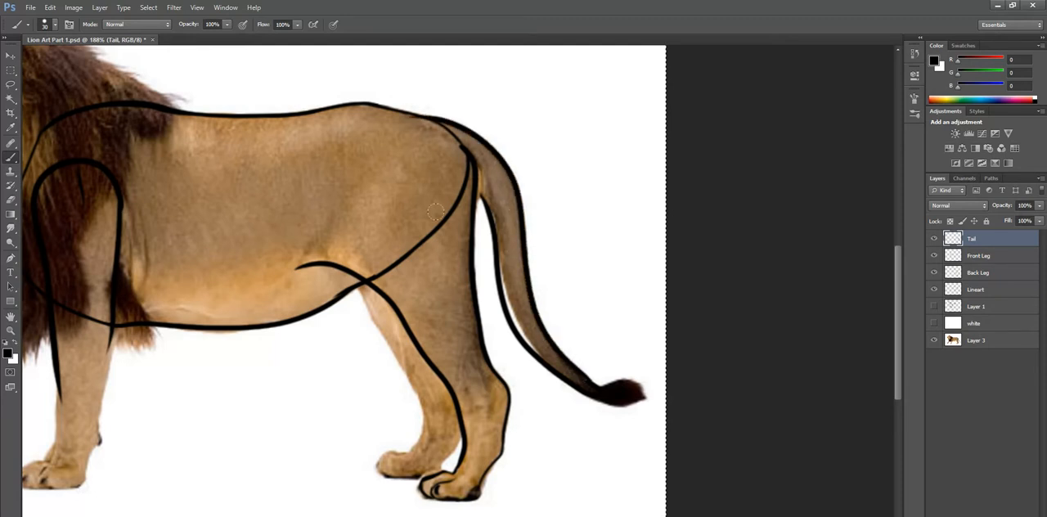
Create a new layer named Tail Tuft from the Layers panel menu
click(1040, 178)
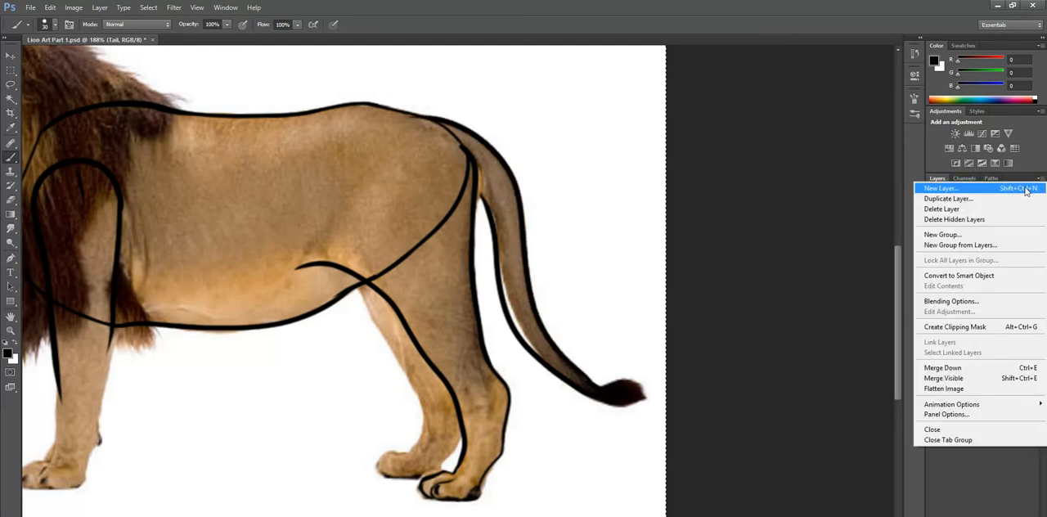
click(940, 188)
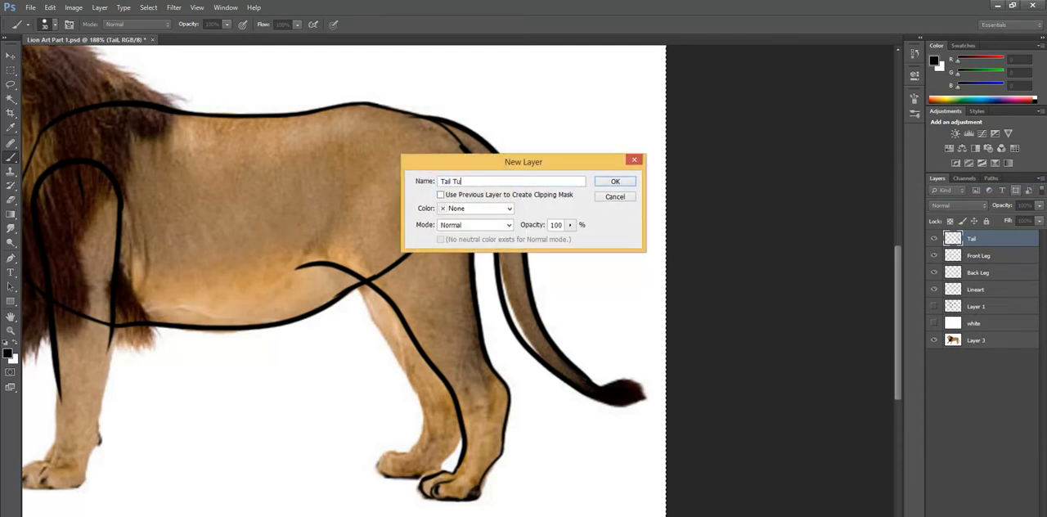
click(615, 180)
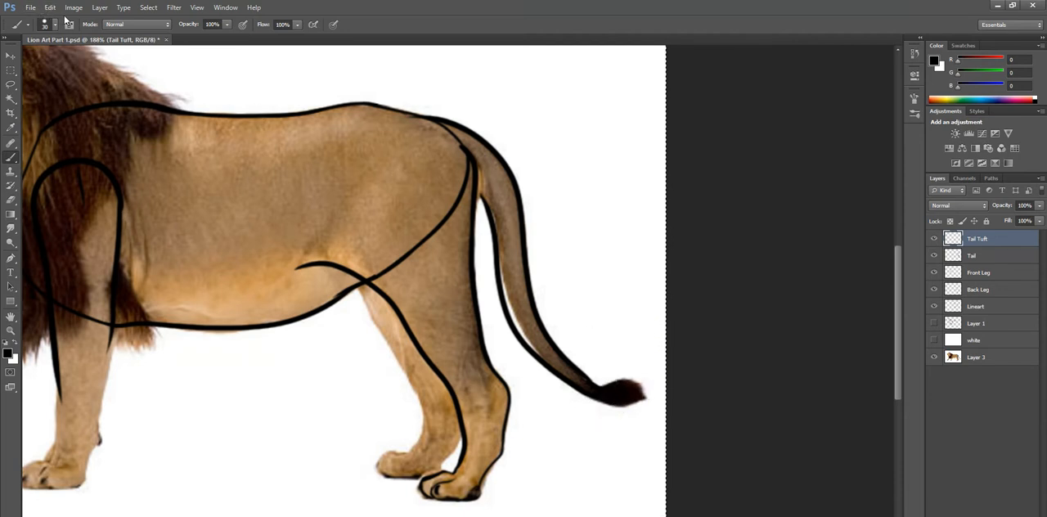
Resize the canvas to 1200 px wide, anchored left so it extends rightward
click(74, 7)
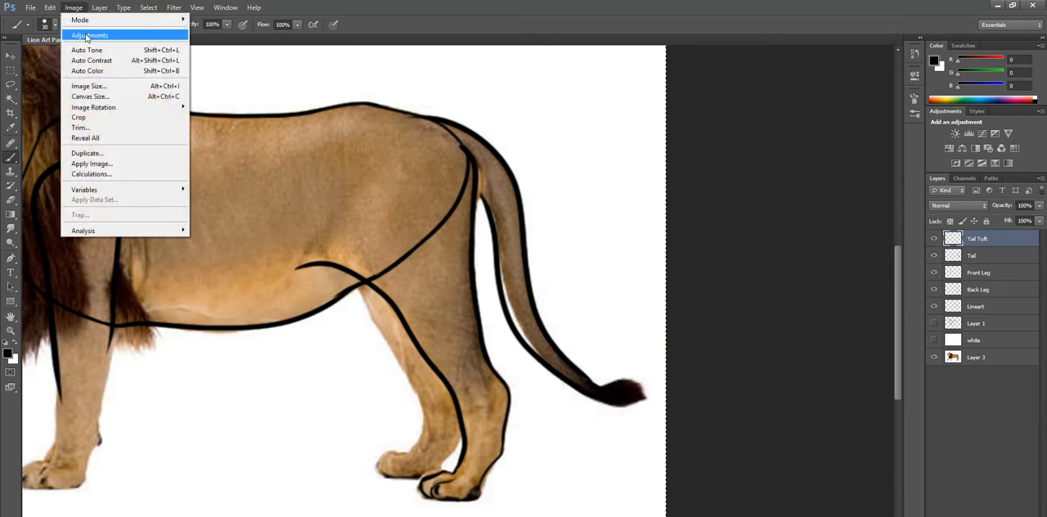
click(88, 95)
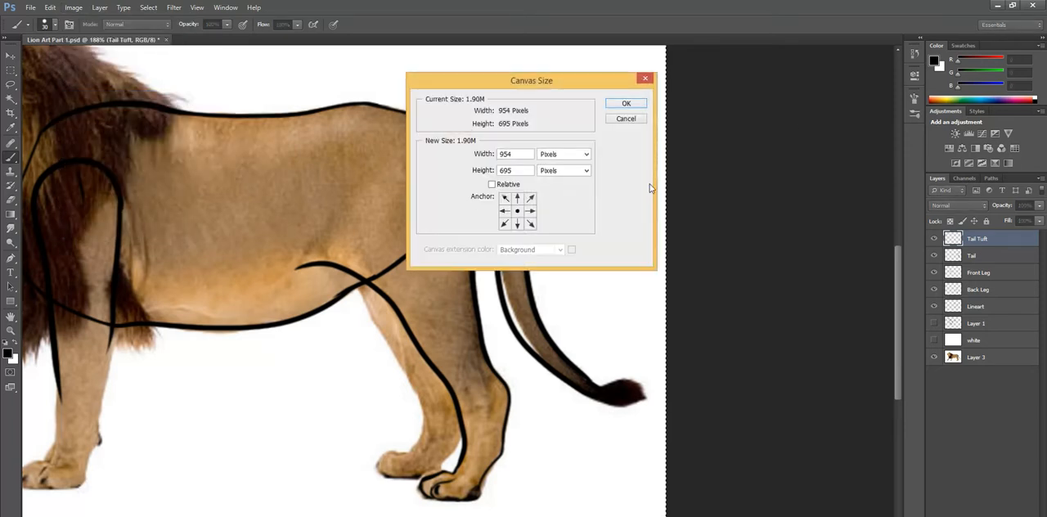
click(503, 196)
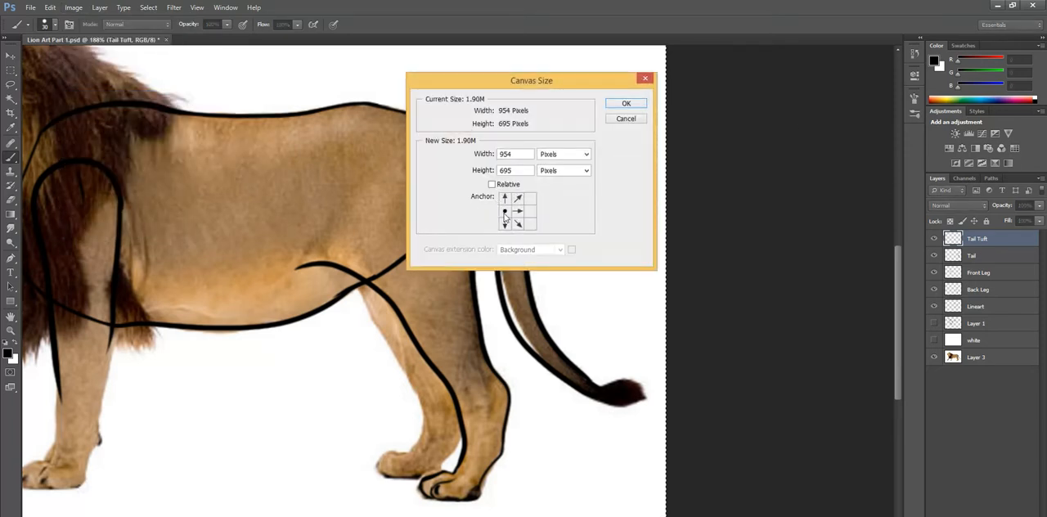
click(516, 153)
text(1200)
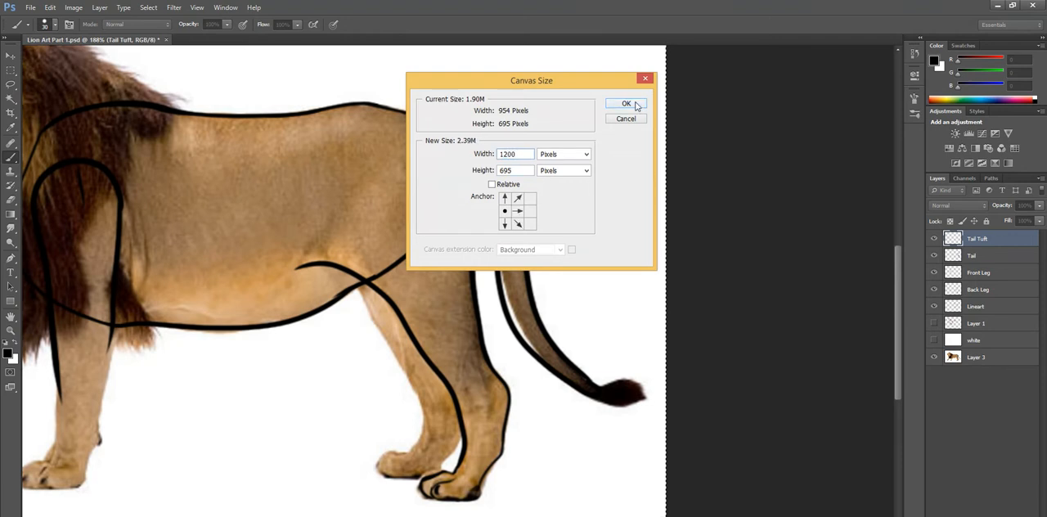
click(625, 104)
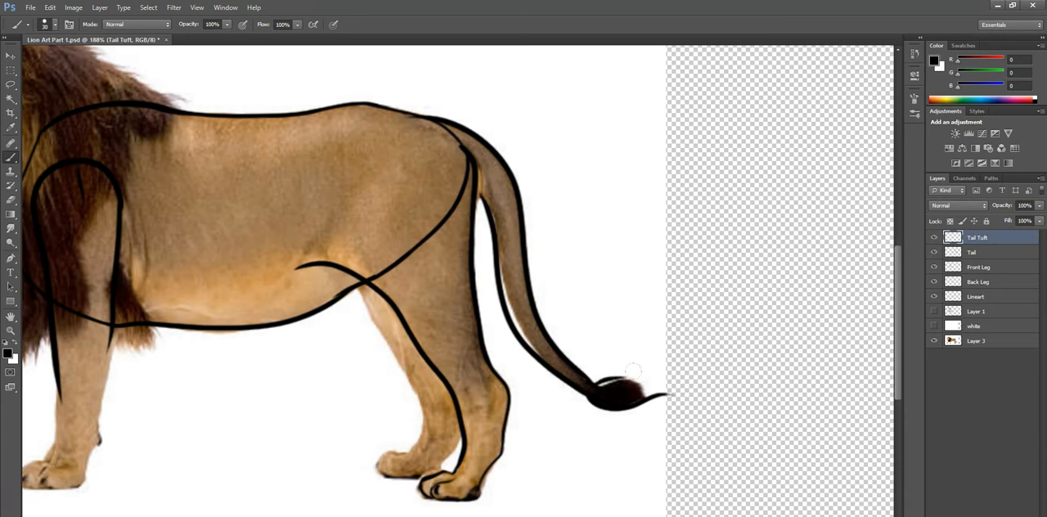
Paint a spiky dark tuft at the tail tip with flowing hair strokes, redrawing as needed
drag(635, 370, 685, 380)
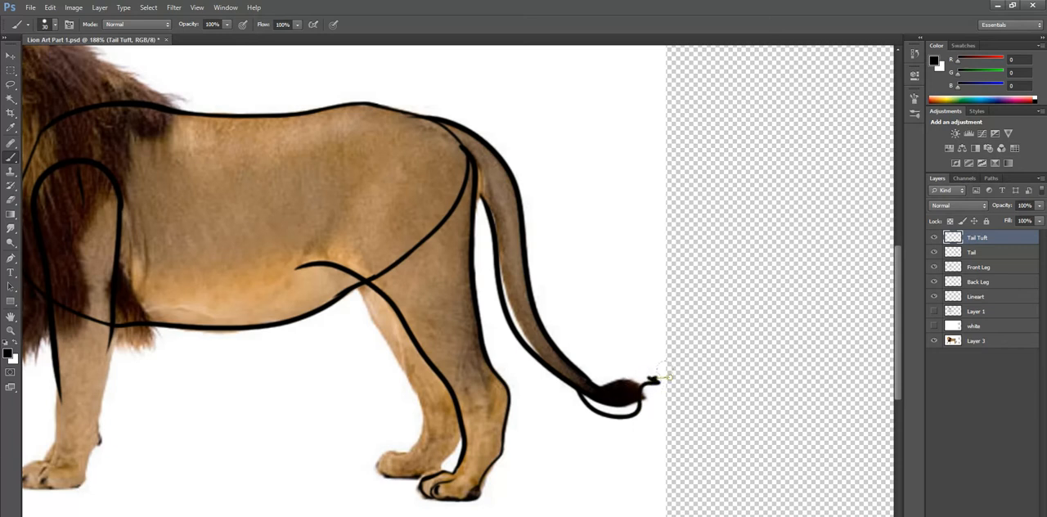
drag(646, 384, 585, 379)
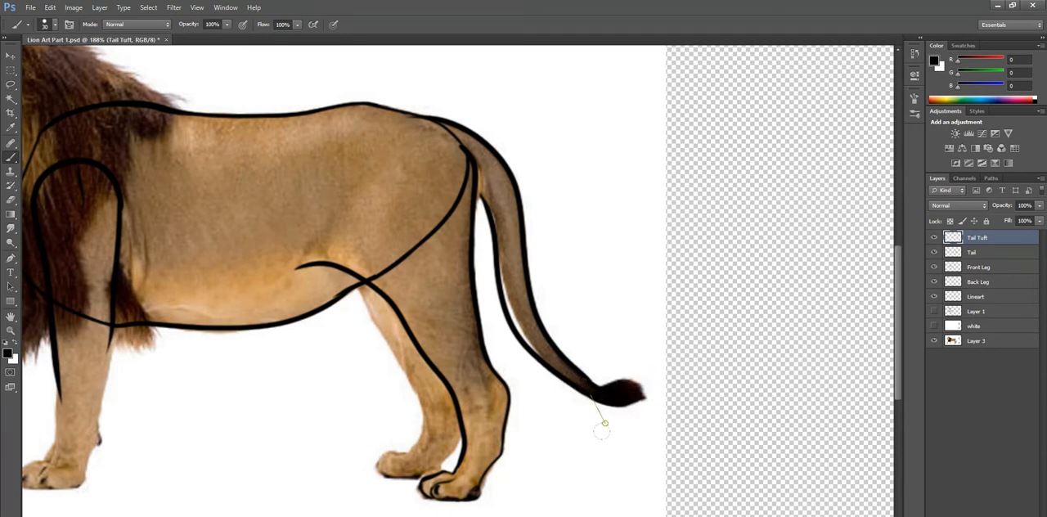
drag(602, 423, 631, 369)
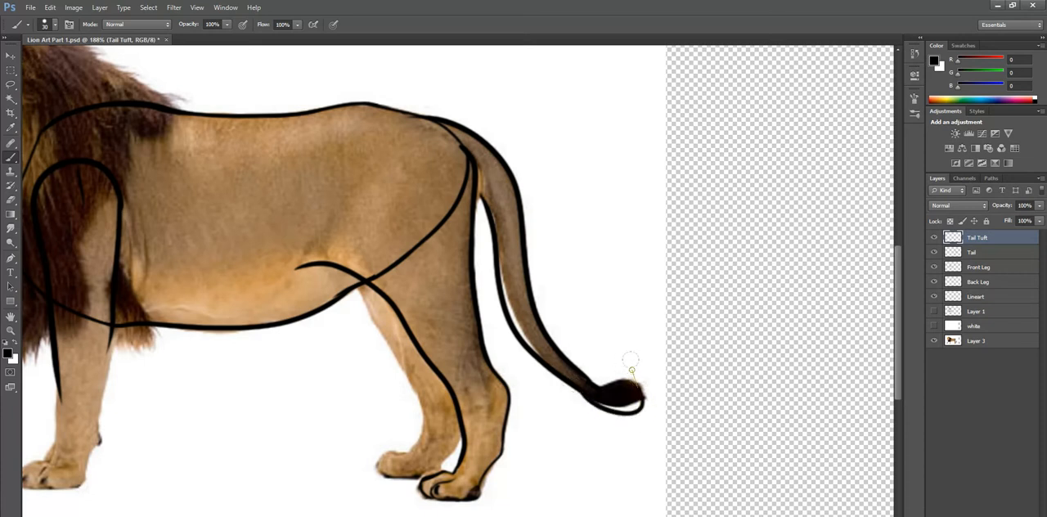
drag(630, 371, 695, 372)
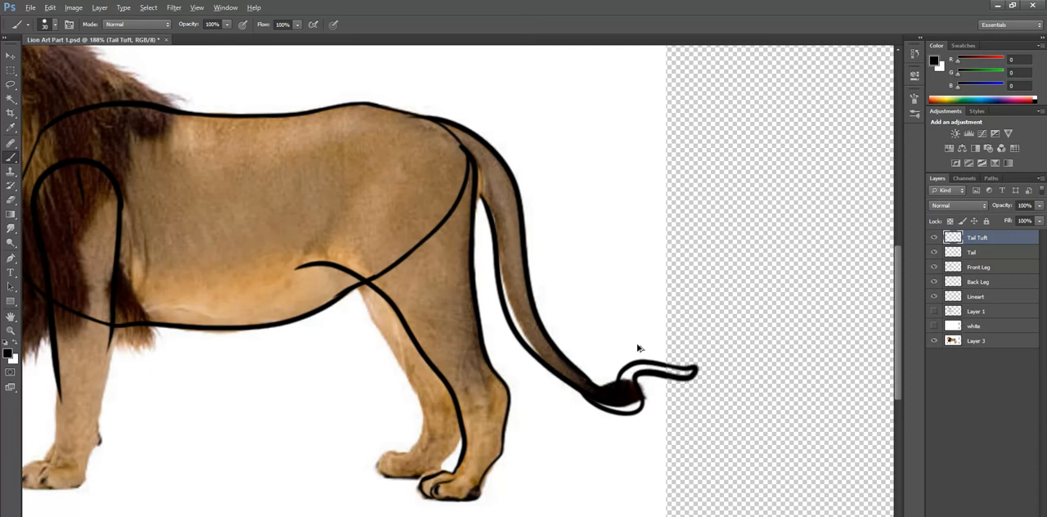
drag(695, 371, 575, 371)
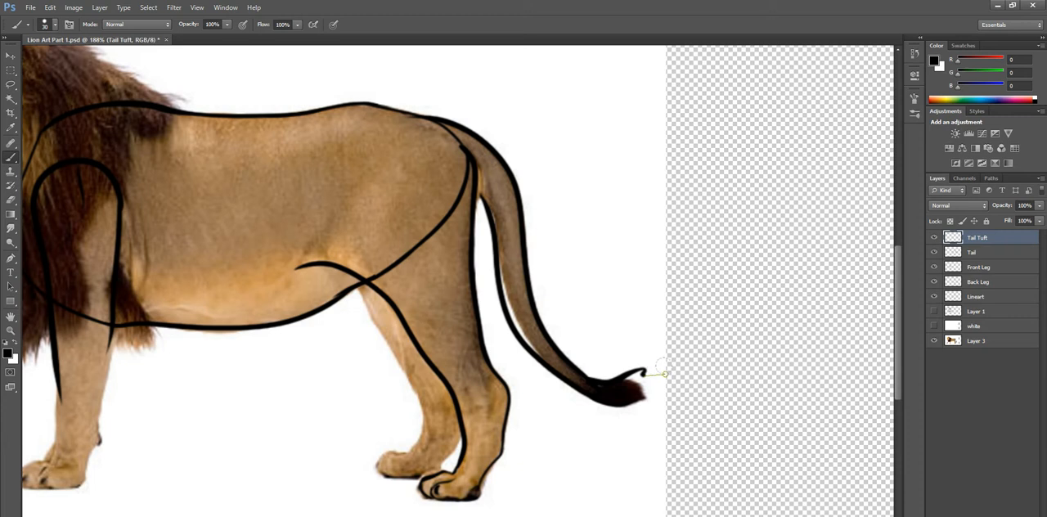
drag(654, 370, 711, 370)
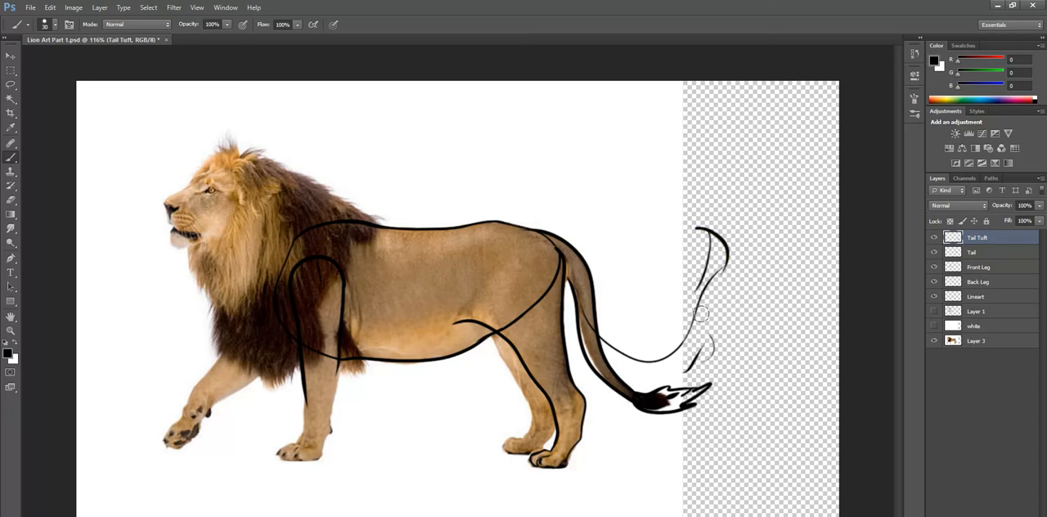
Tighten the tuft into a compact shape, then rough in jagged strokes over the shoulder by the mane
drag(700, 315, 695, 458)
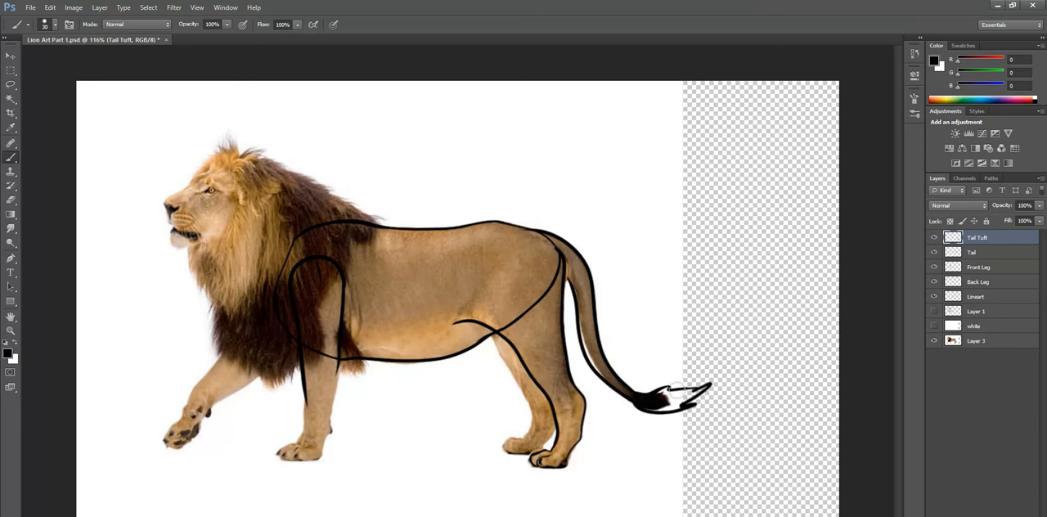
mouse_move(669, 393)
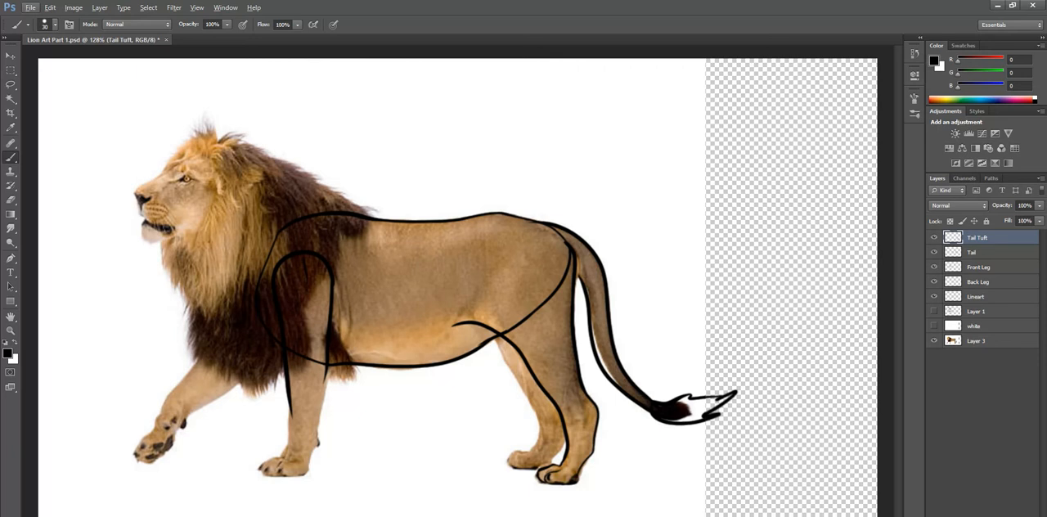
mouse_move(400, 189)
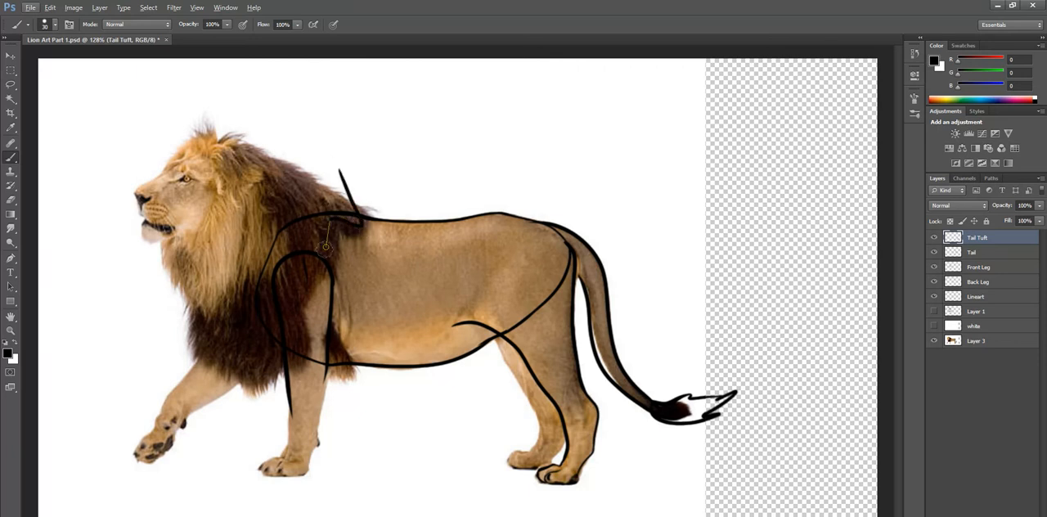
drag(326, 245, 282, 263)
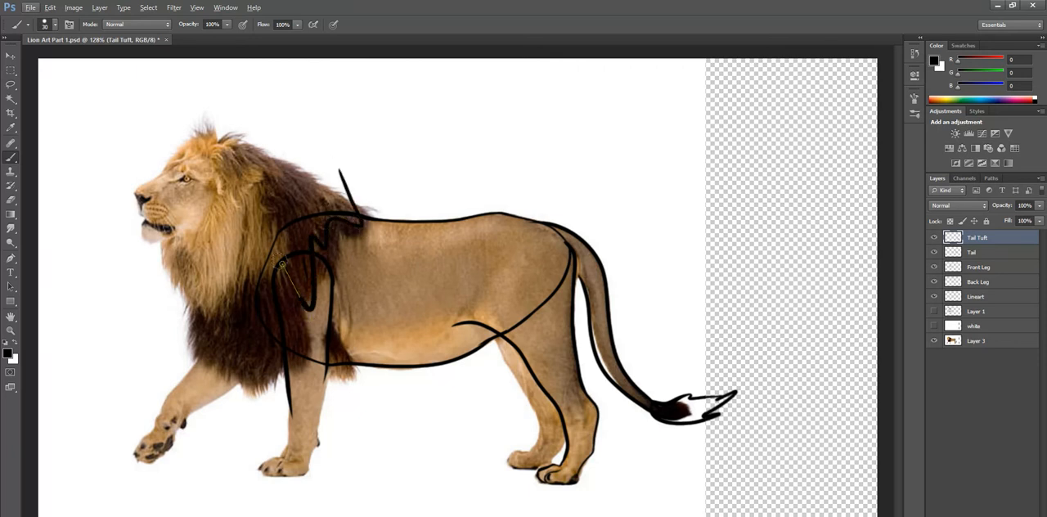